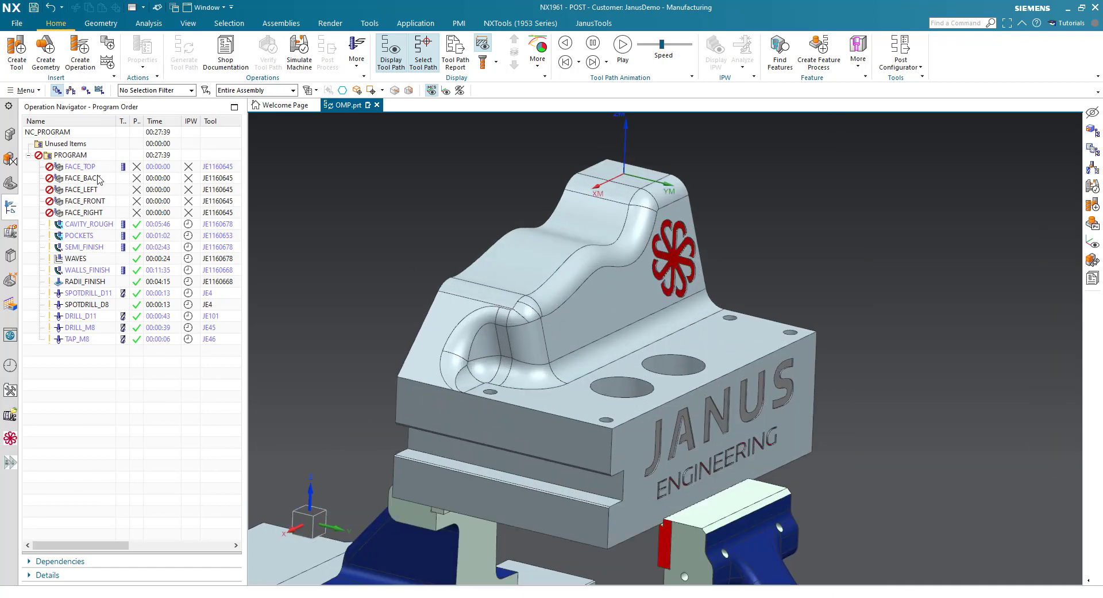
Inspect the FACE_TOP operation's actions and settings, closing them without changes.
{"action": "left_click", "coordinate": [79, 166]}
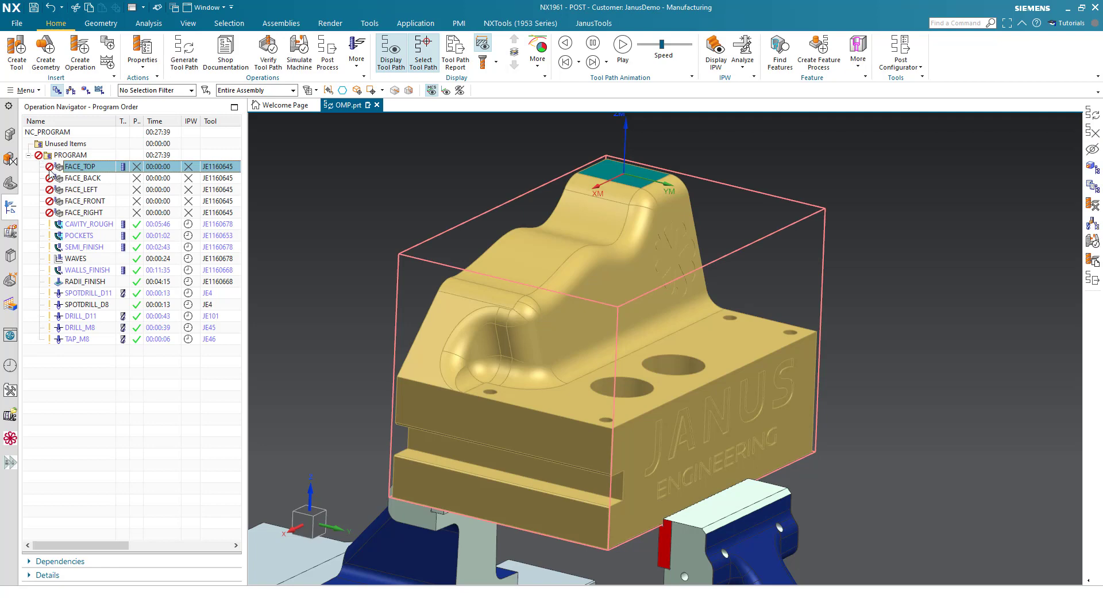
{"action": "mouse_move", "coordinate": [126, 178]}
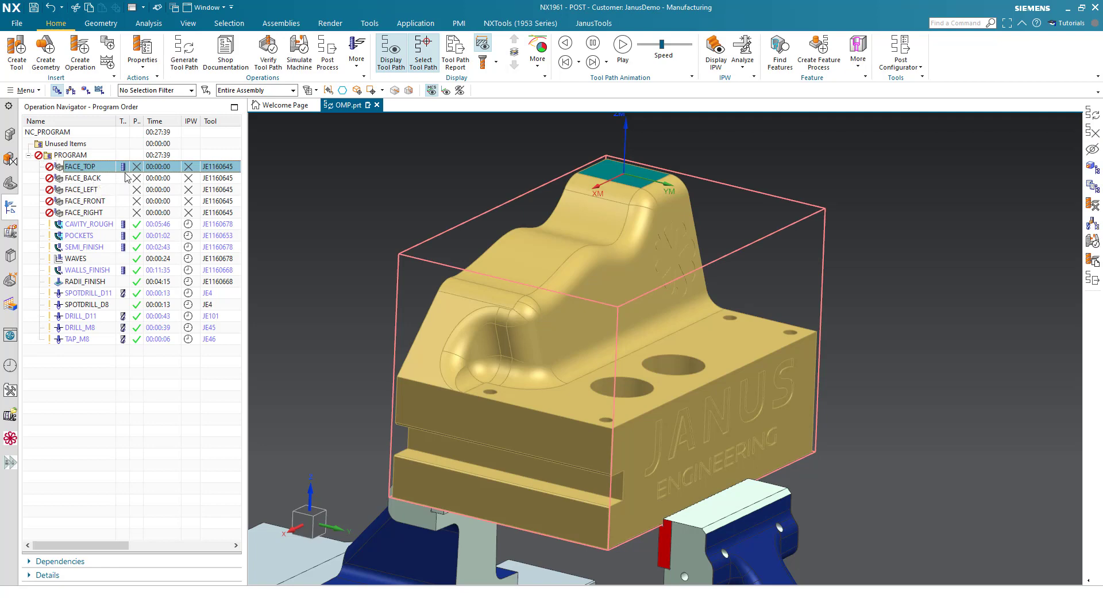
{"action": "right_click", "coordinate": [80, 166]}
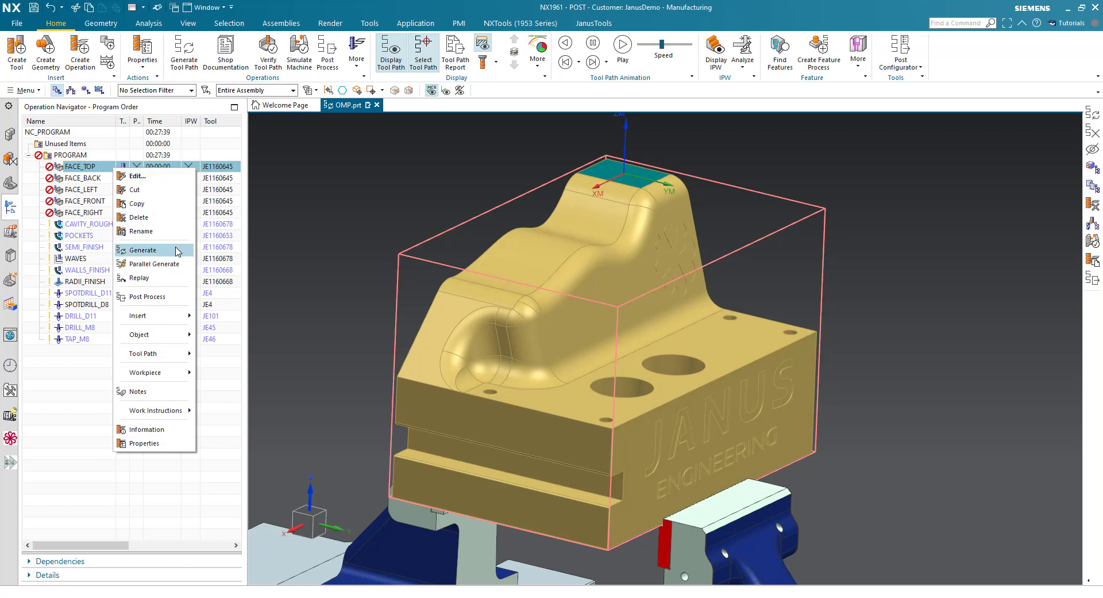
{"action": "left_click", "coordinate": [142, 249]}
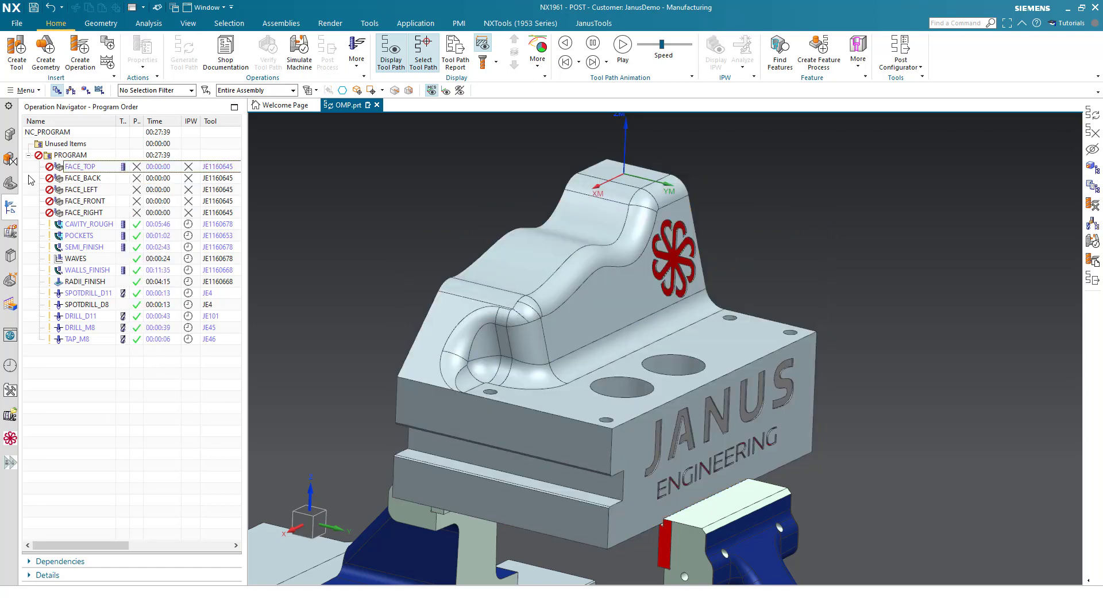
{"action": "left_click", "coordinate": [79, 166]}
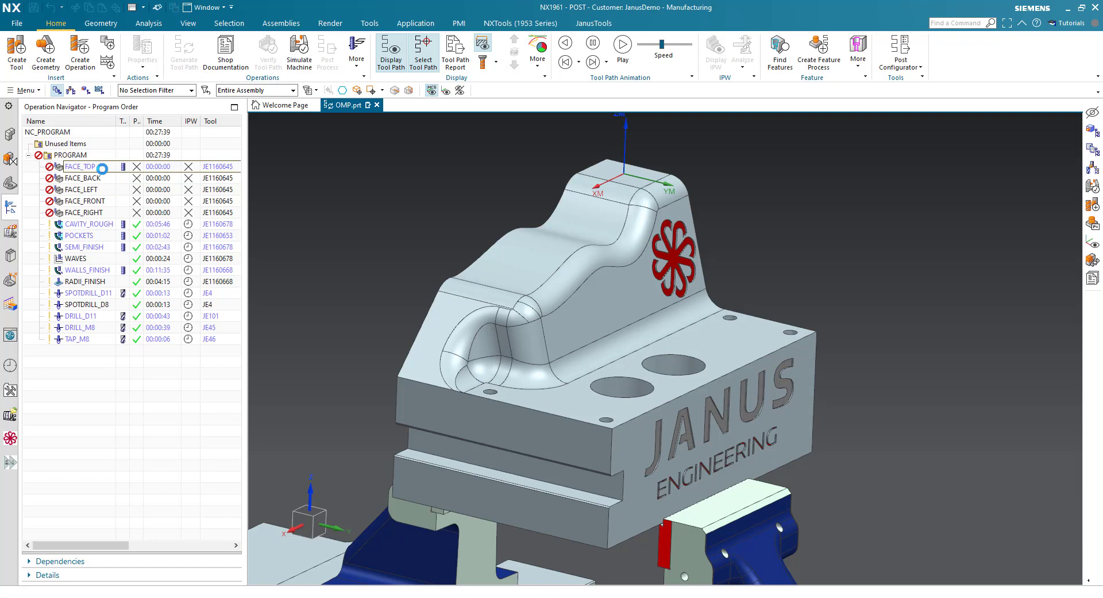
{"action": "double_click", "coordinate": [79, 166]}
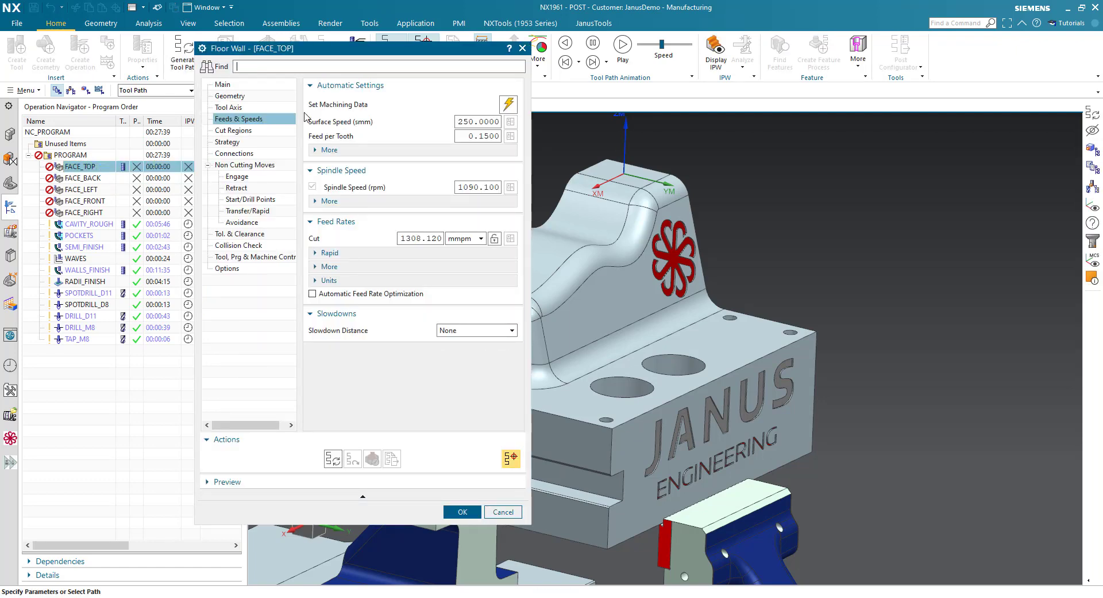
{"action": "mouse_move", "coordinate": [333, 458]}
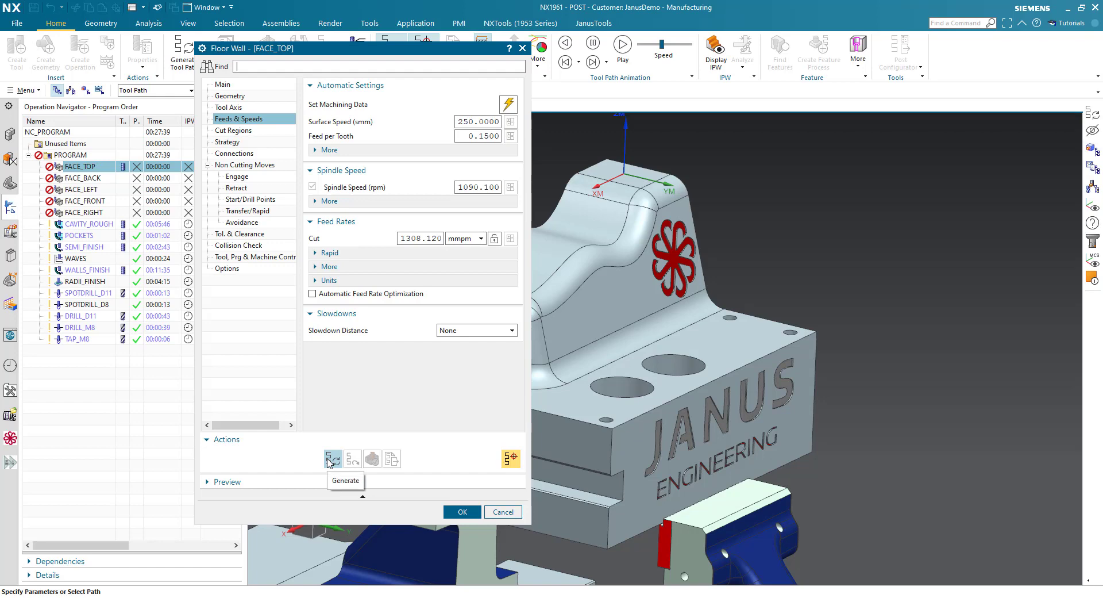
{"action": "left_click", "coordinate": [462, 512]}
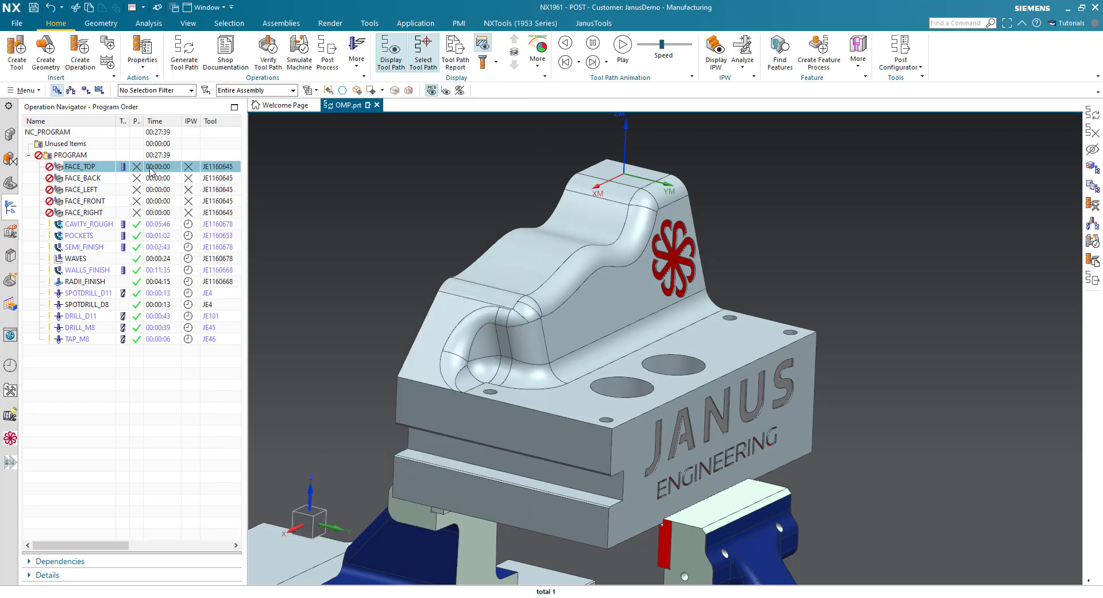
{"action": "mouse_move", "coordinate": [184, 51]}
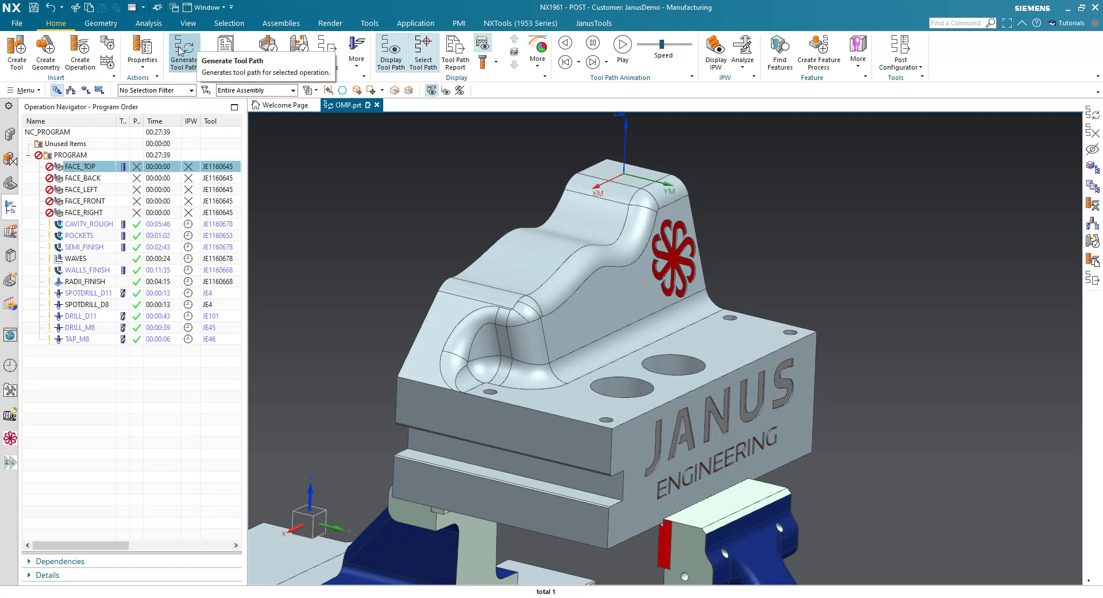
{"action": "mouse_move", "coordinate": [496, 112]}
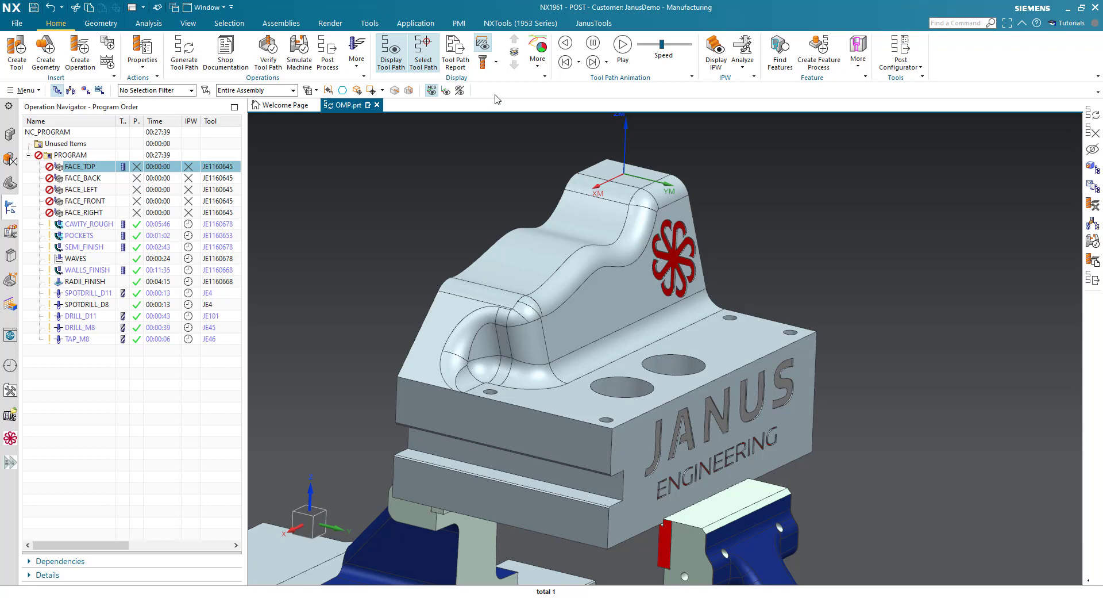
{"action": "mouse_move", "coordinate": [543, 116]}
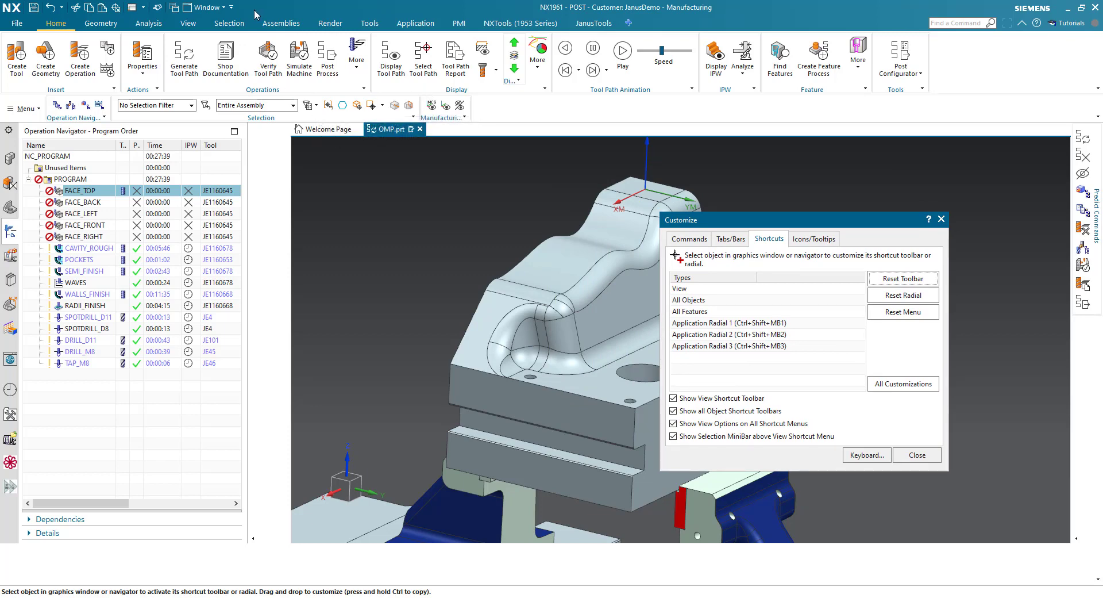
{"action": "mouse_move", "coordinate": [236, 97]}
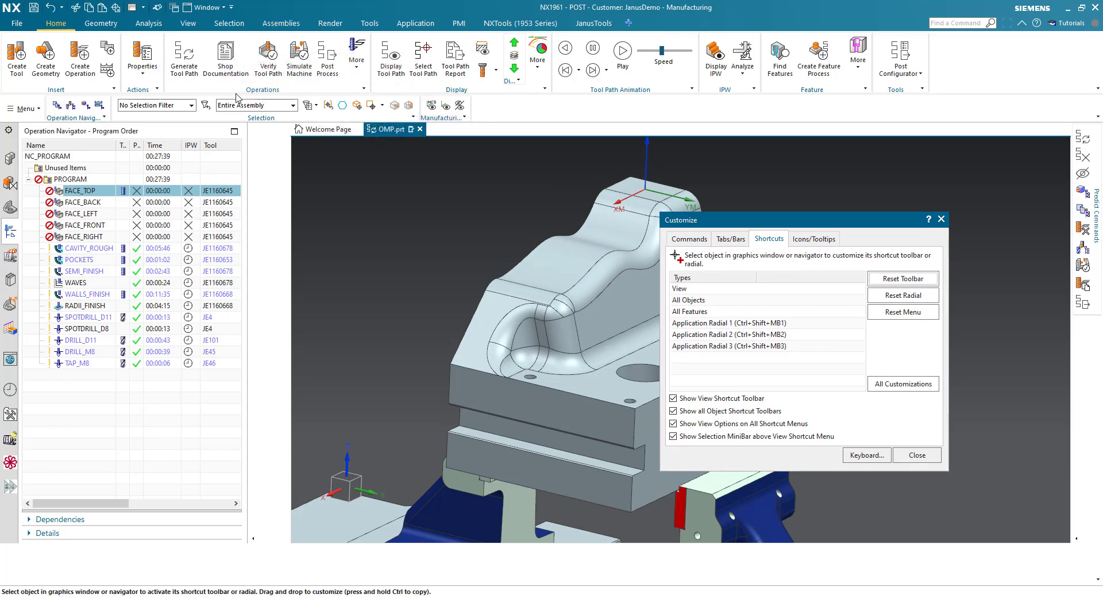
{"action": "mouse_move", "coordinate": [226, 57]}
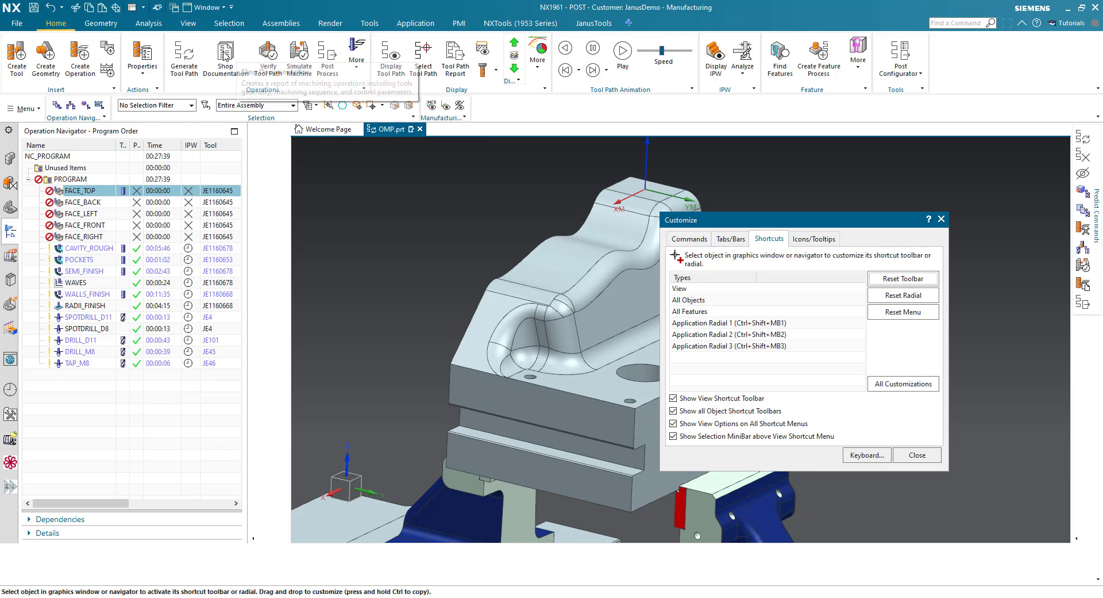
Open Customize Keyboard from the Customize window and reposition both windows.
{"action": "left_click", "coordinate": [280, 23]}
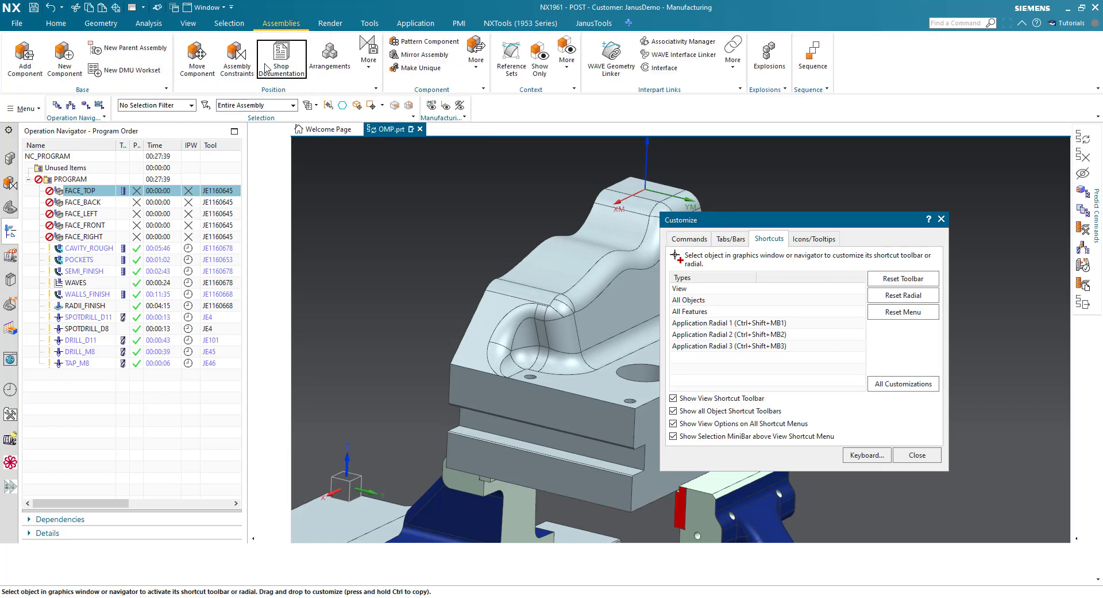
{"action": "left_click", "coordinate": [55, 23]}
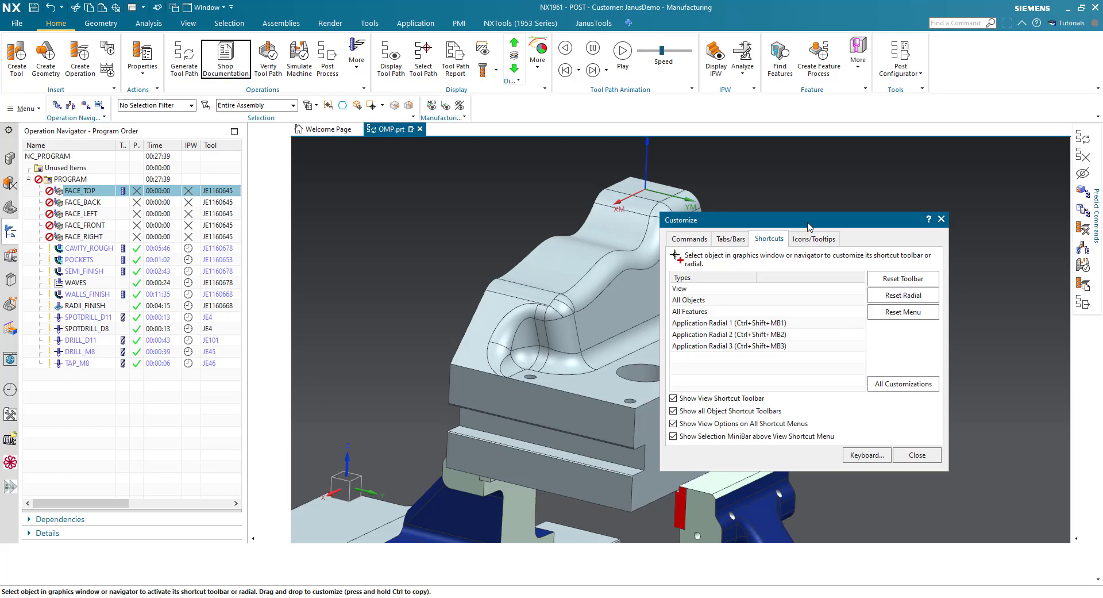
{"action": "left_click_drag", "start_coordinate": [808, 219], "coordinate": [824, 236]}
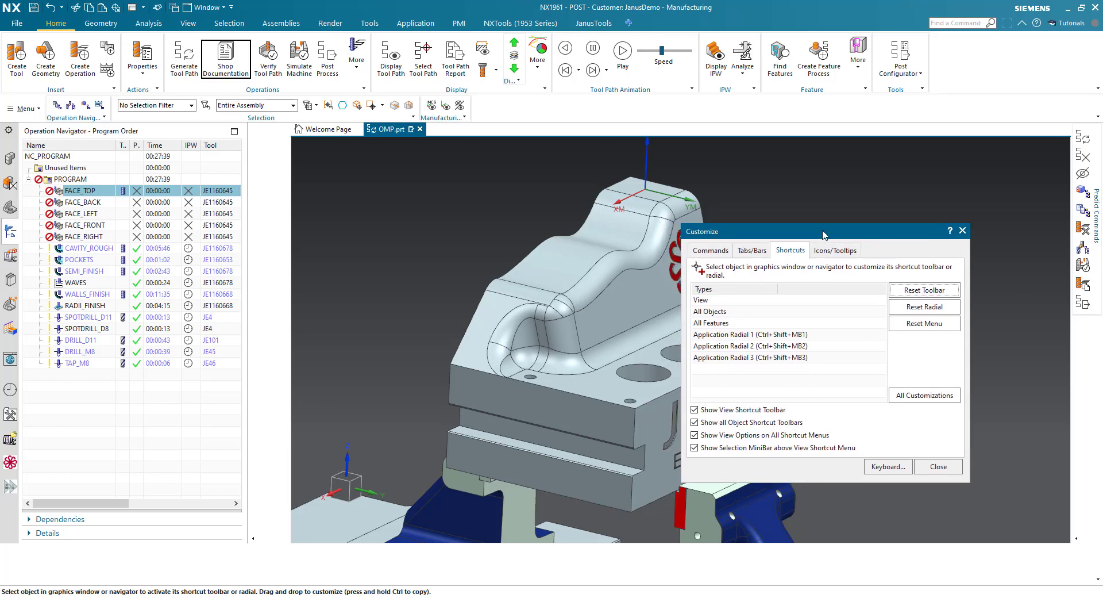
{"action": "mouse_move", "coordinate": [910, 478]}
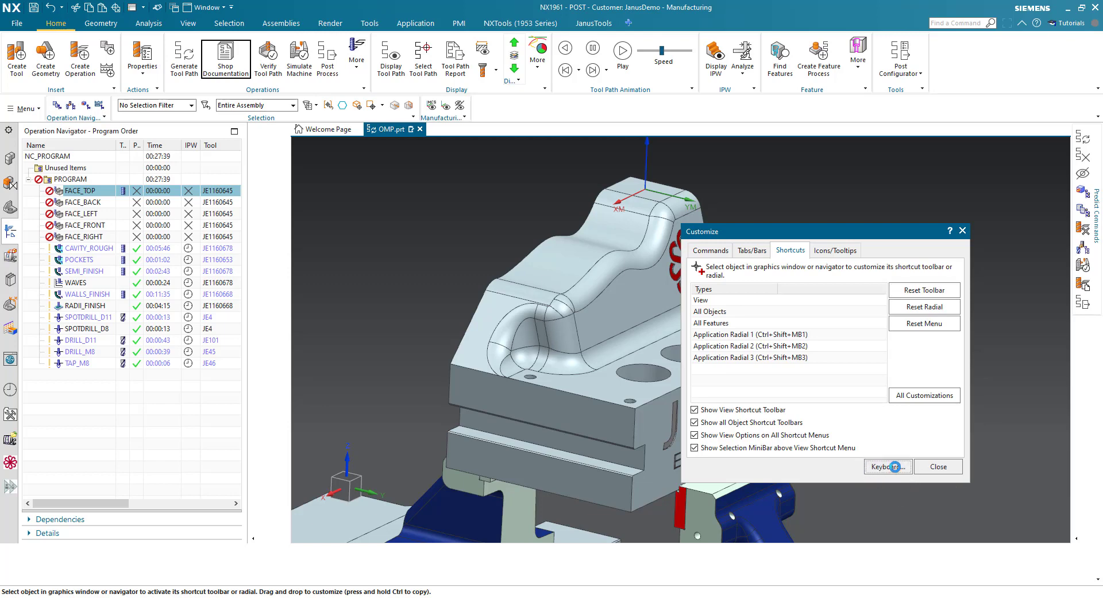
{"action": "left_click", "coordinate": [887, 466]}
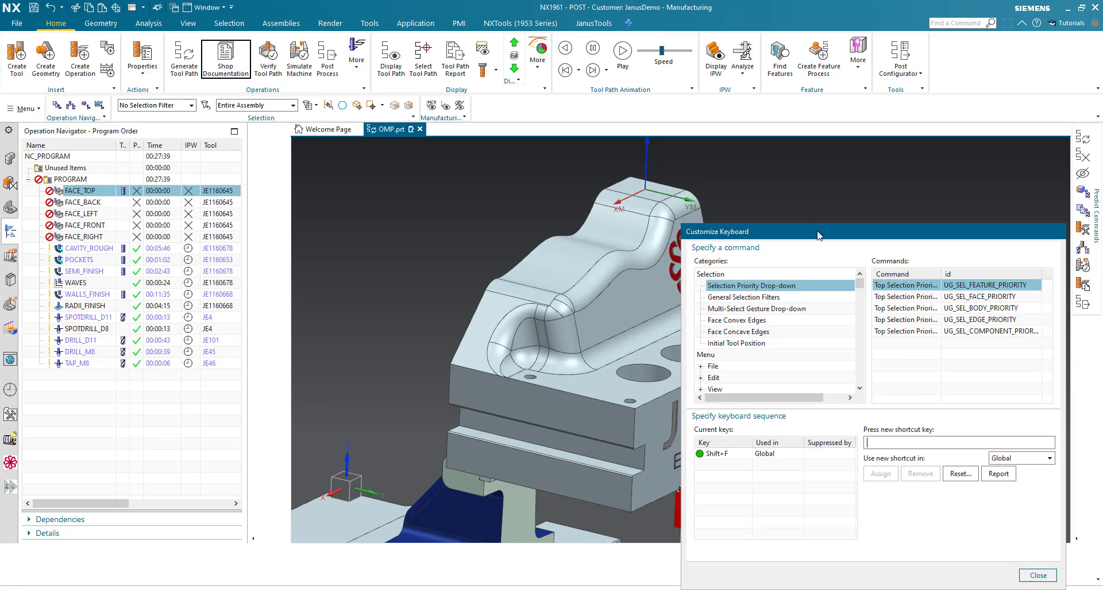
{"action": "left_click_drag", "start_coordinate": [819, 232], "coordinate": [765, 174]}
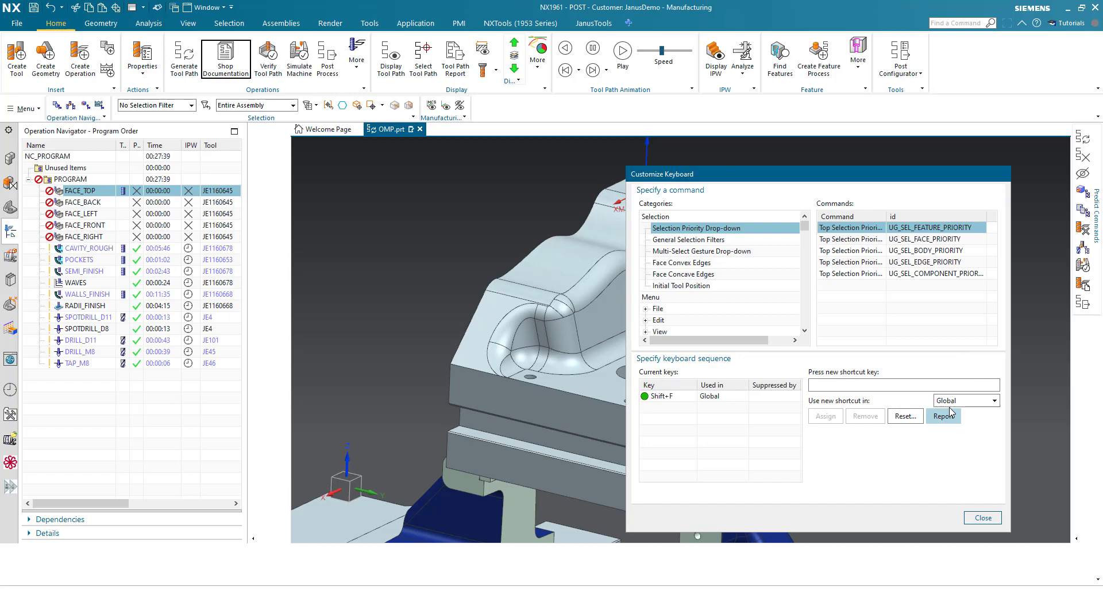
{"action": "left_click", "coordinate": [943, 415]}
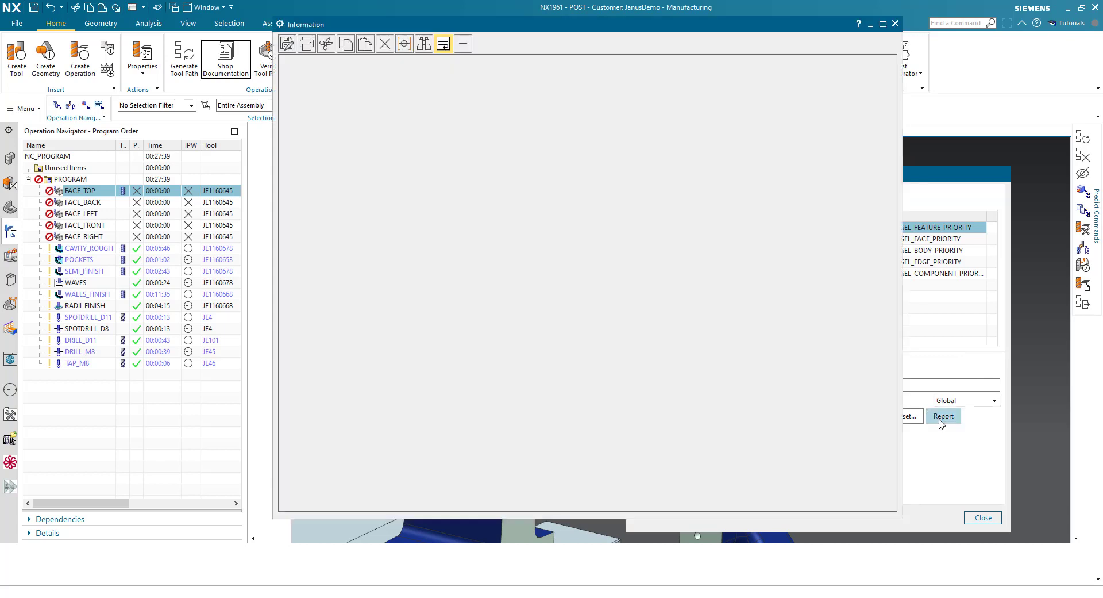
{"action": "left_click", "coordinate": [943, 416]}
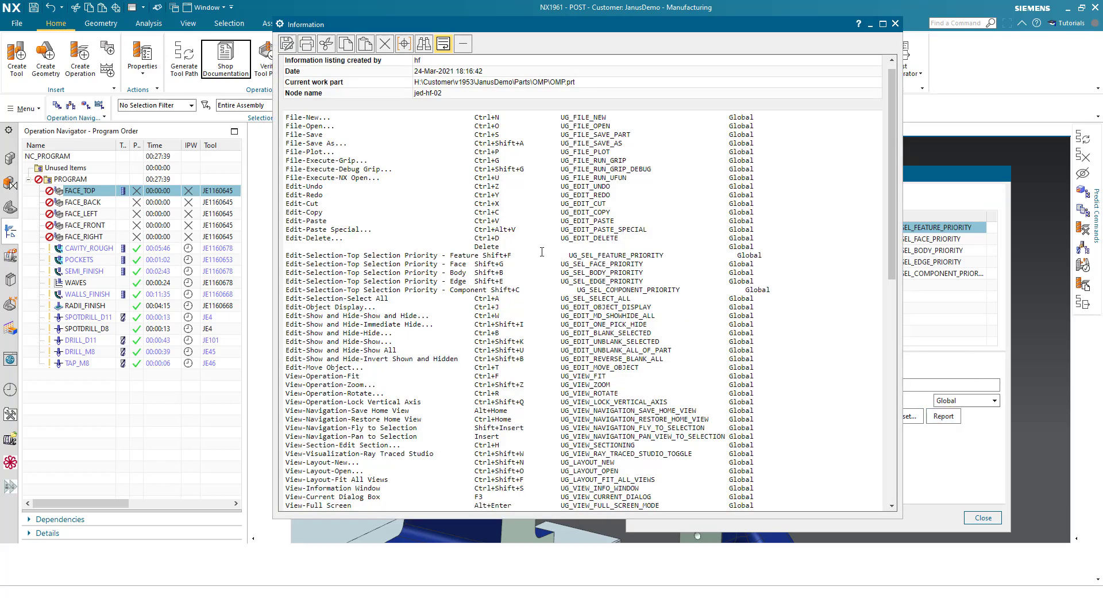
{"action": "left_click", "coordinate": [317, 143]}
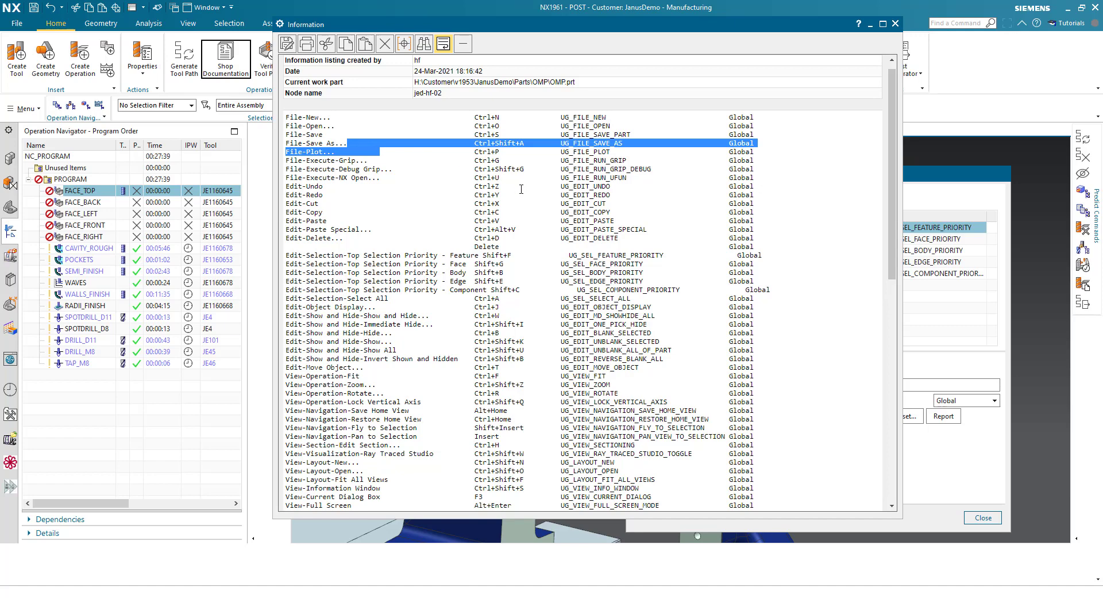
{"action": "scroll", "scroll_direction": "down", "scroll_amount": 3}
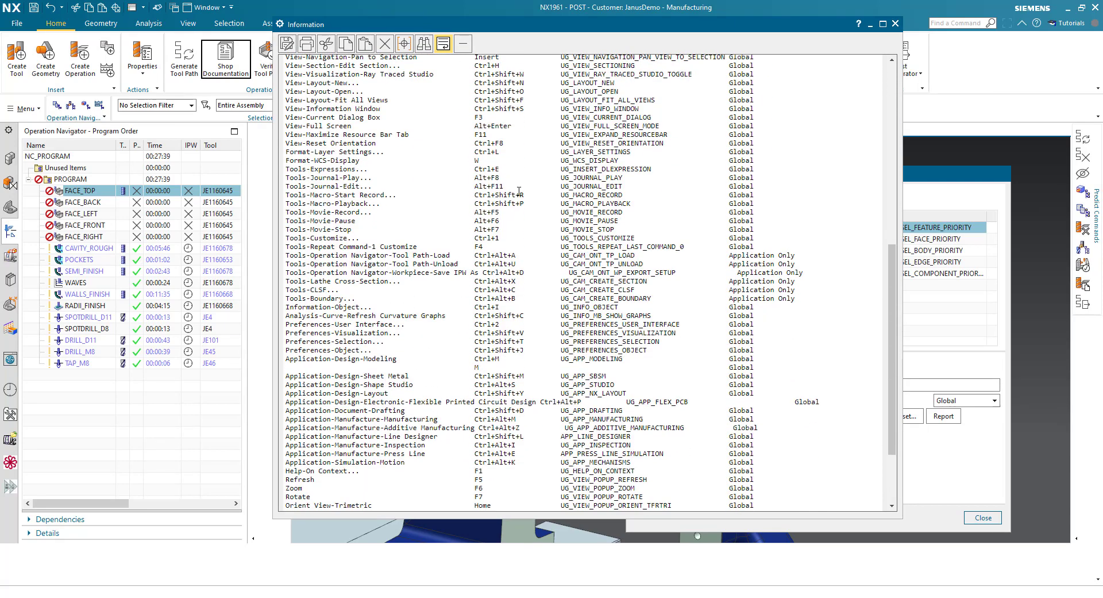
{"action": "scroll", "scroll_direction": "down", "scroll_amount": 3}
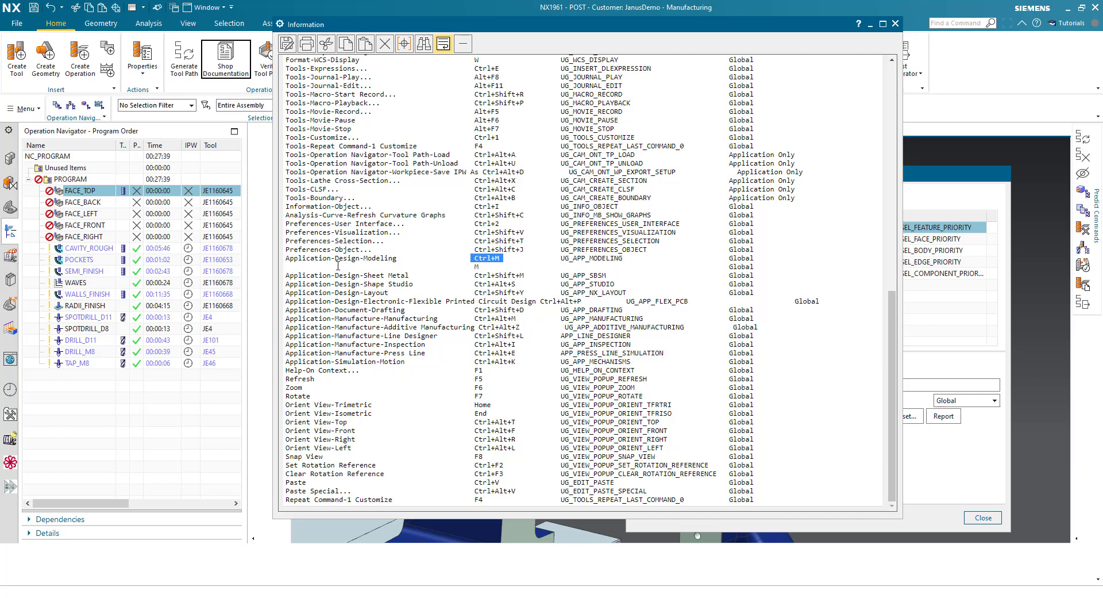
{"action": "left_click_drag", "start_coordinate": [581, 24], "coordinate": [581, 29]}
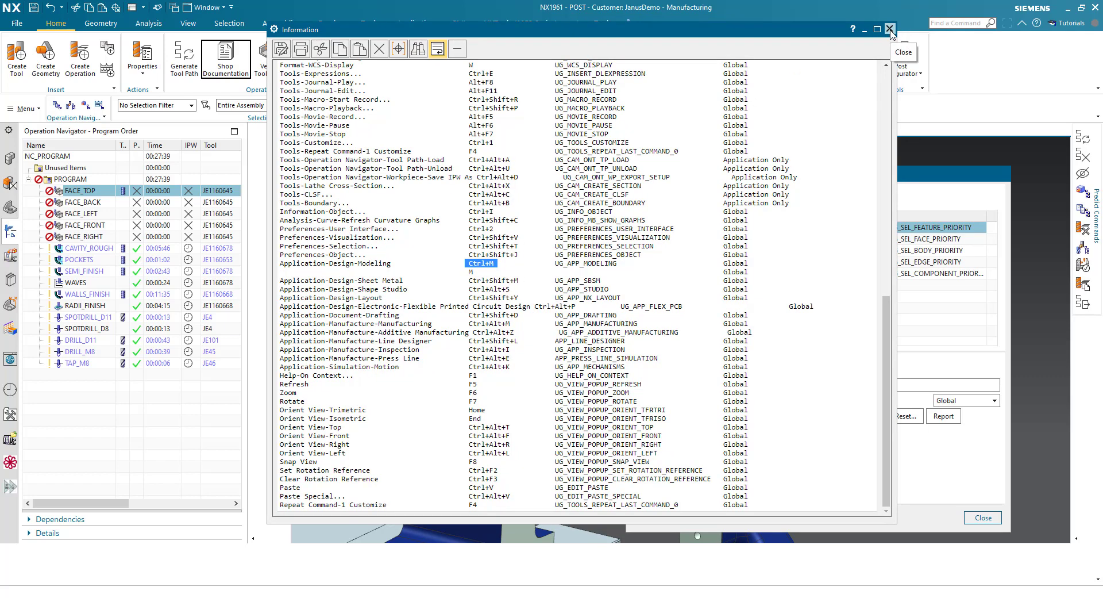
{"action": "left_click", "coordinate": [890, 30]}
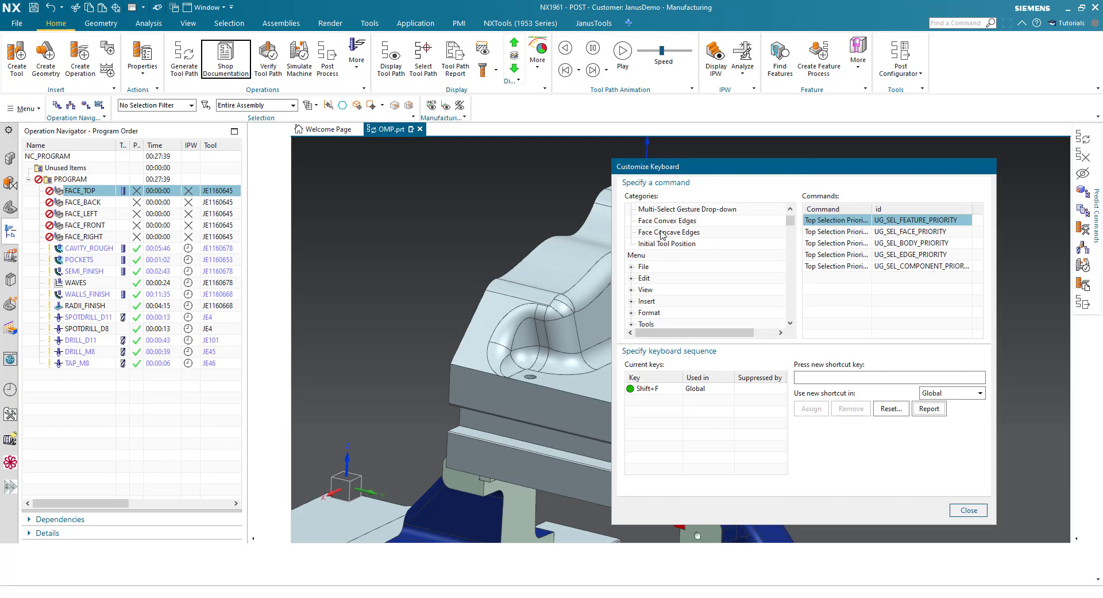
{"action": "mouse_move", "coordinate": [698, 261]}
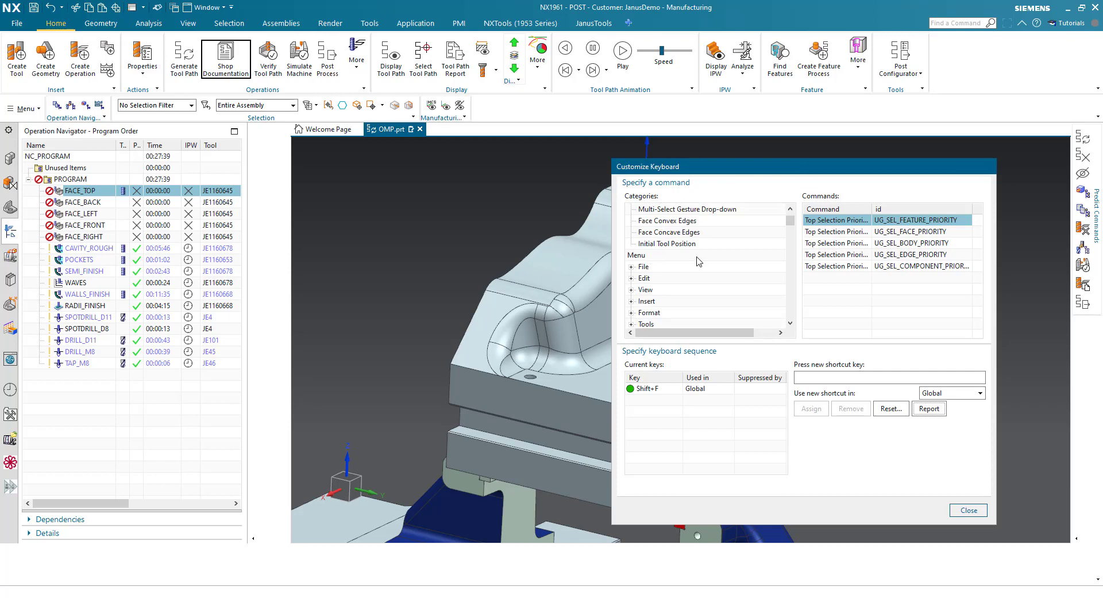
{"action": "left_click", "coordinate": [636, 254]}
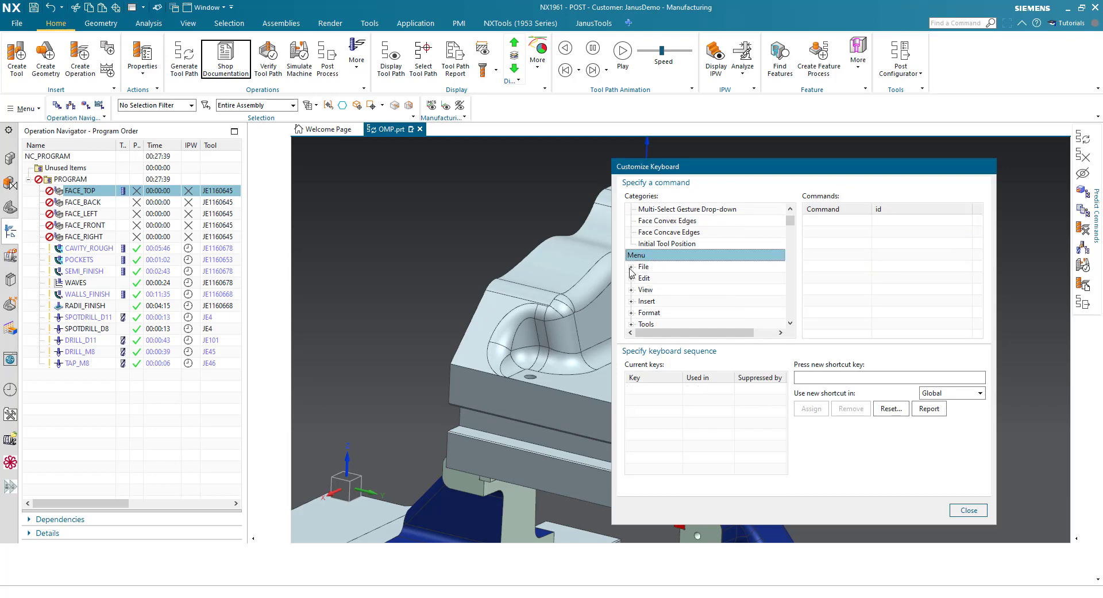
{"action": "left_click", "coordinate": [632, 266]}
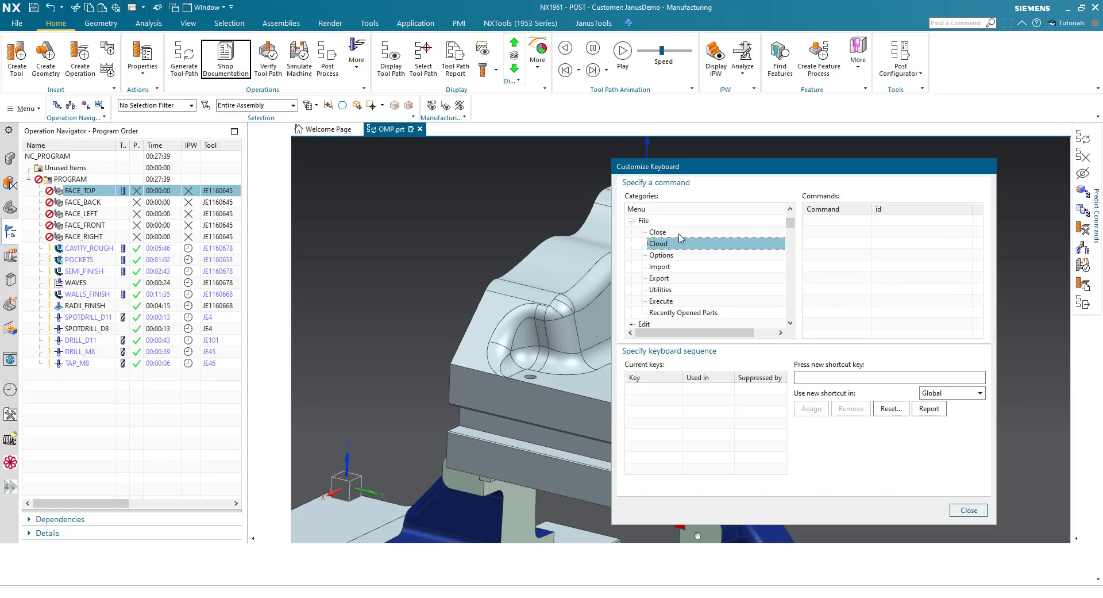
{"action": "left_click", "coordinate": [661, 254]}
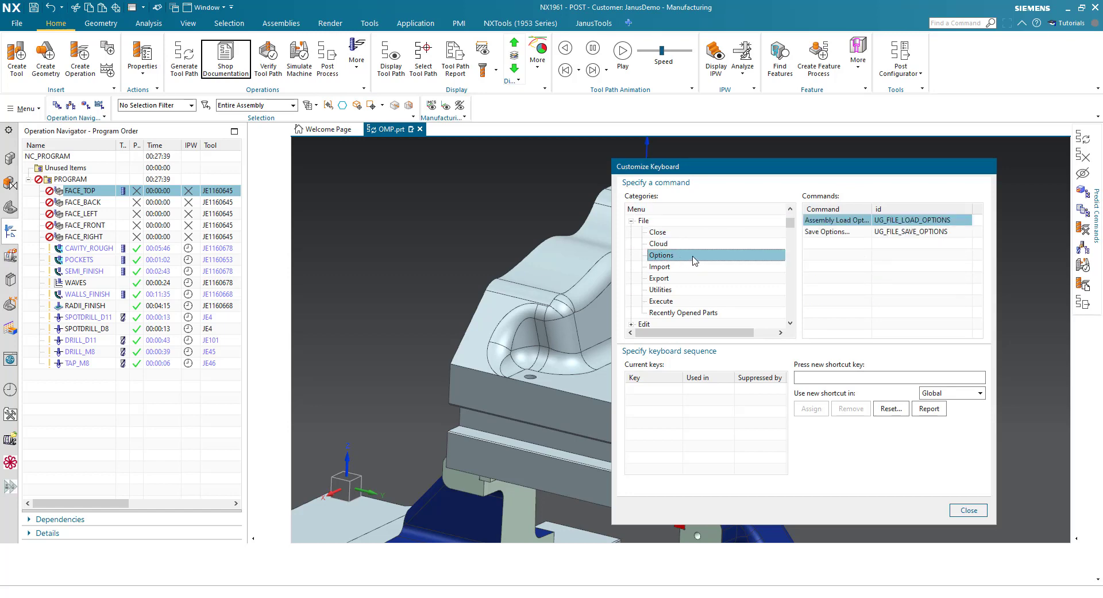
{"action": "left_click", "coordinate": [631, 220]}
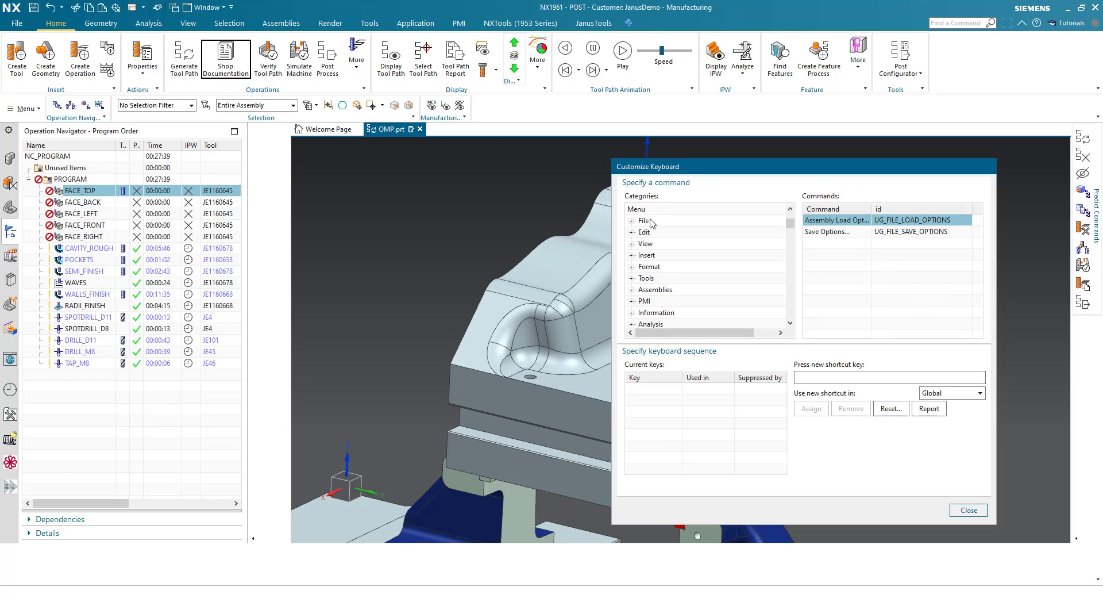
{"action": "mouse_move", "coordinate": [656, 251]}
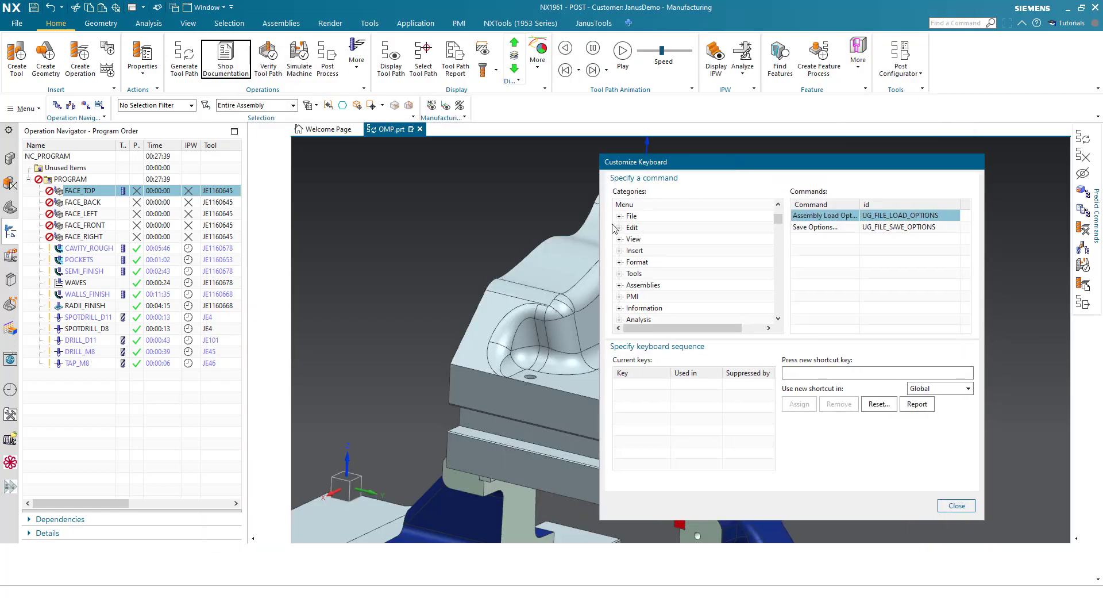
{"action": "scroll", "scroll_direction": "down", "scroll_amount": 3}
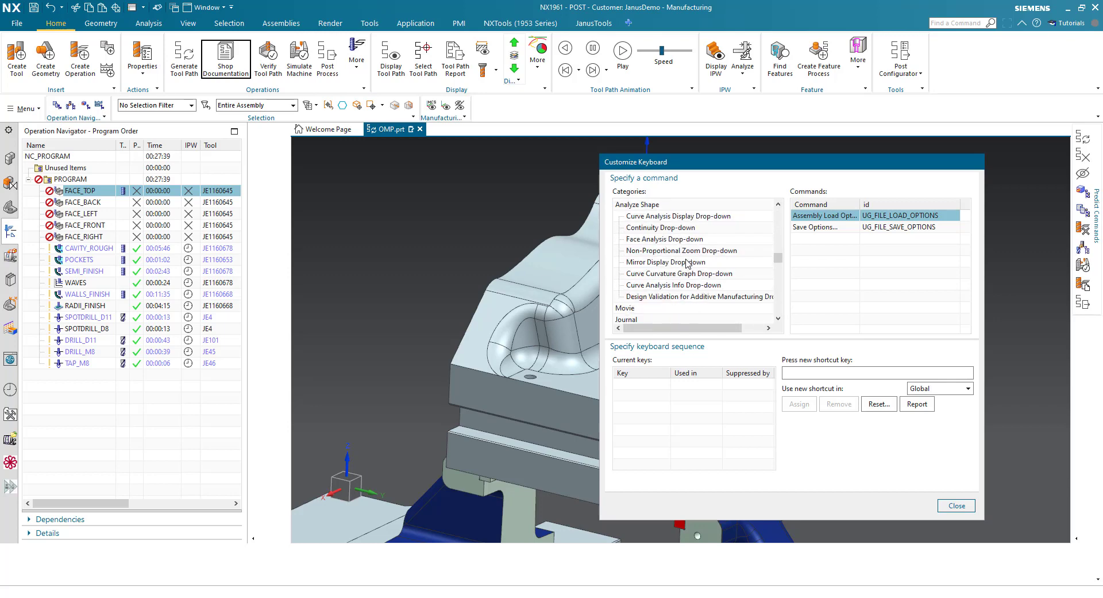
{"action": "scroll", "scroll_direction": "down", "scroll_amount": 3}
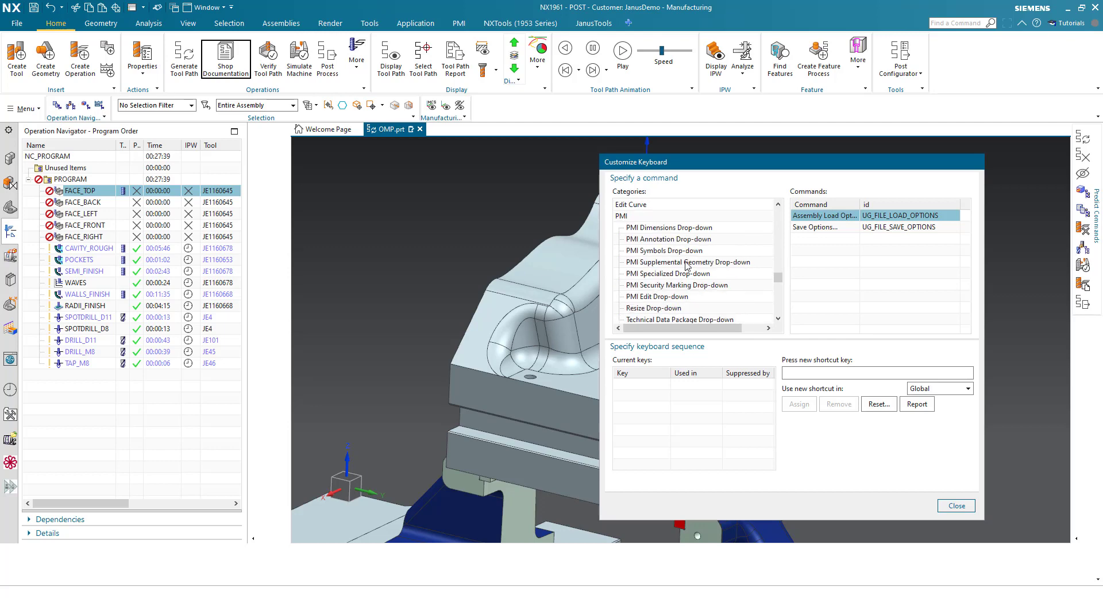
{"action": "scroll", "scroll_direction": "down", "scroll_amount": 3}
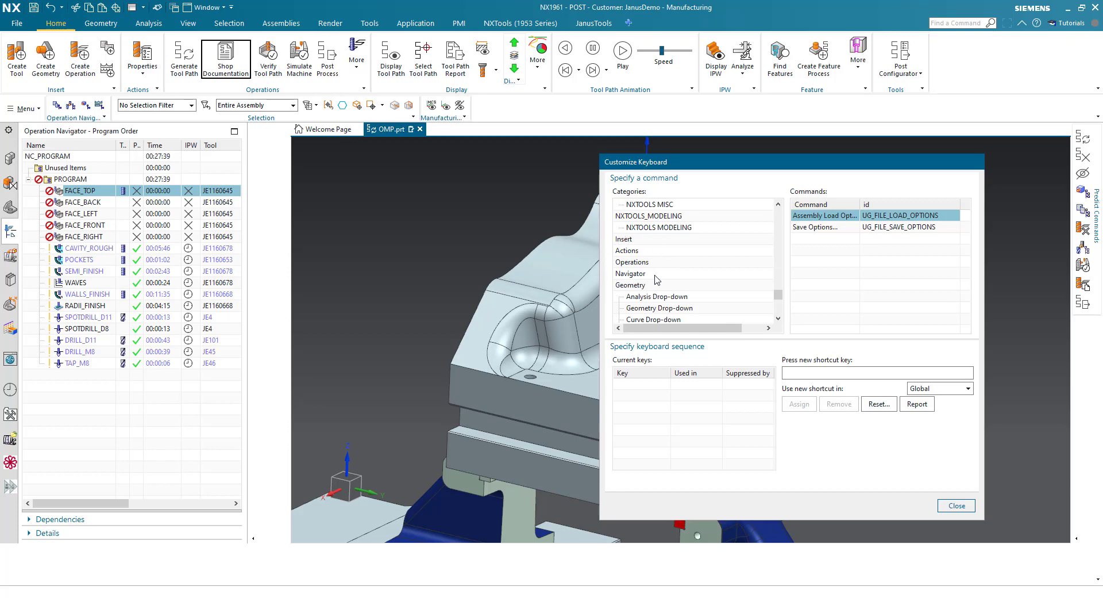
{"action": "left_click", "coordinate": [624, 238]}
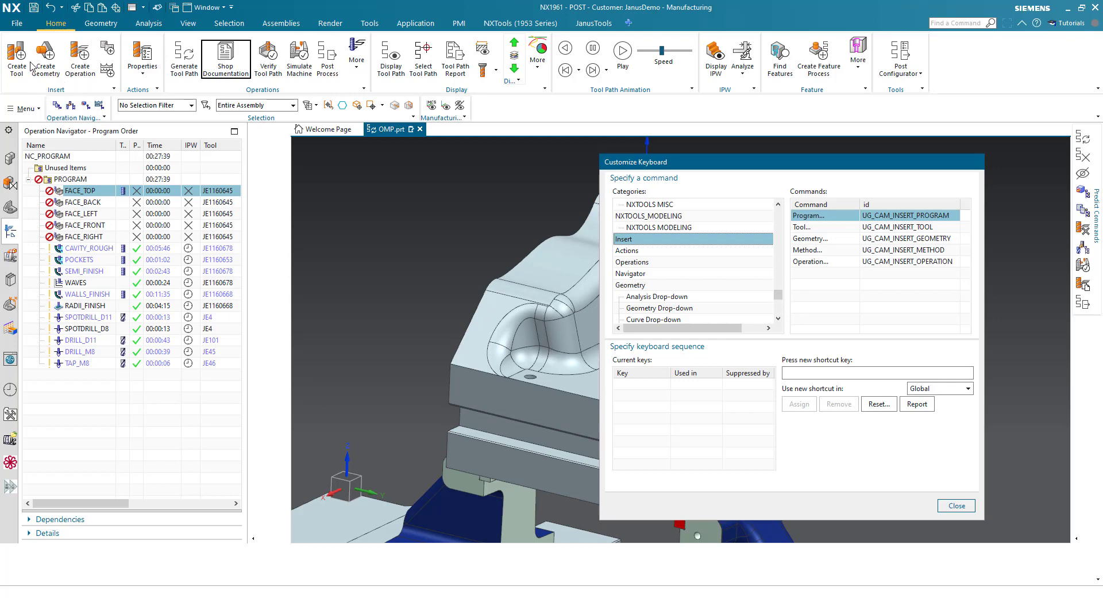
{"action": "left_click", "coordinate": [627, 250]}
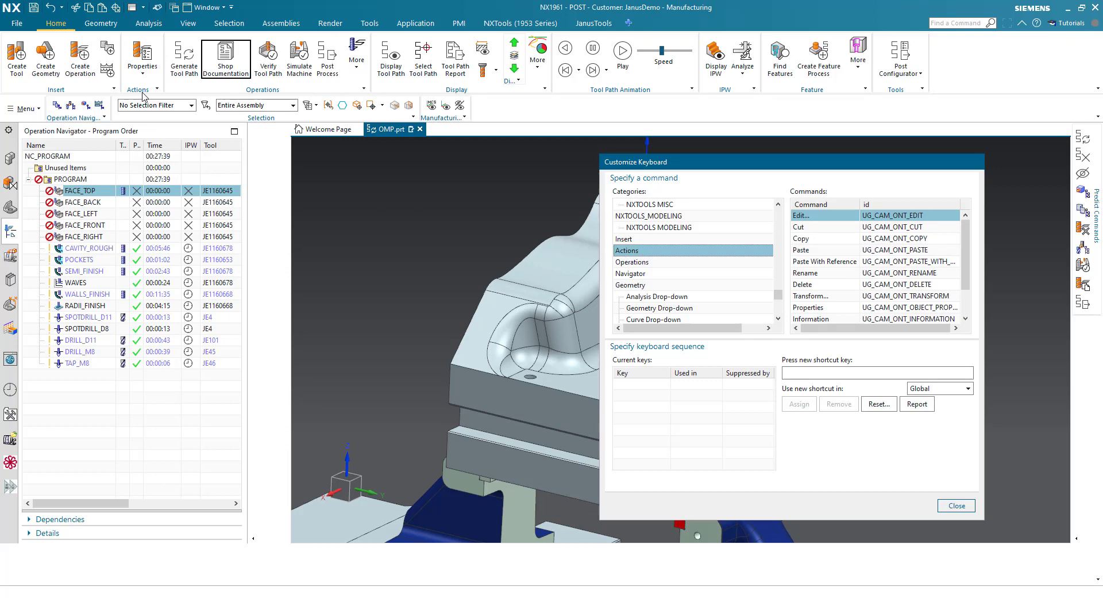
{"action": "left_click", "coordinate": [632, 261]}
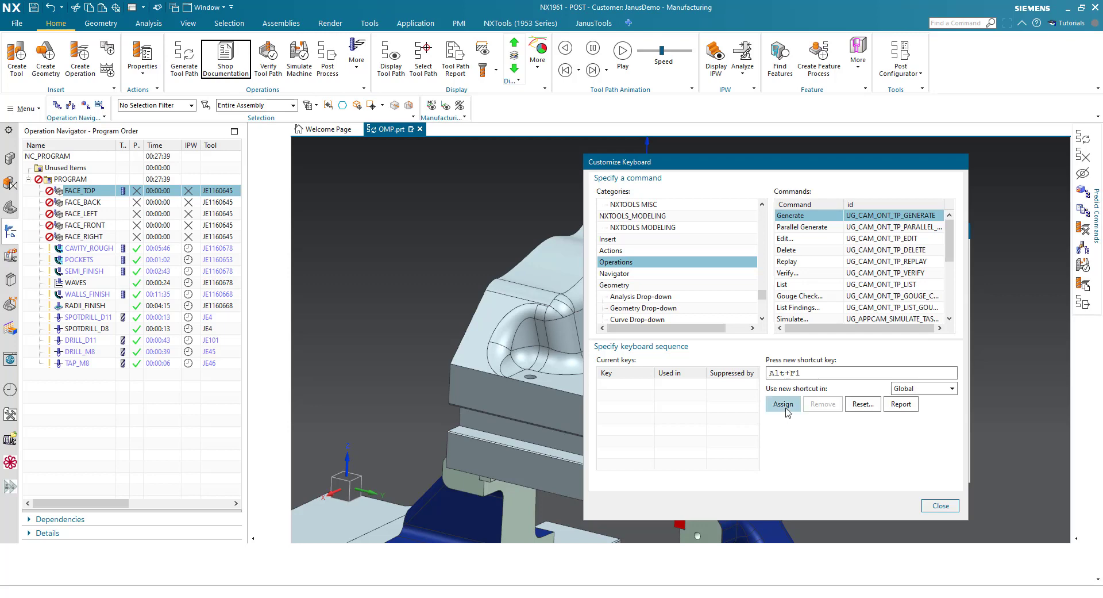
Assign Alt+F1 globally to Operations > Generate and close Customize Keyboard.
{"action": "left_click", "coordinate": [782, 404]}
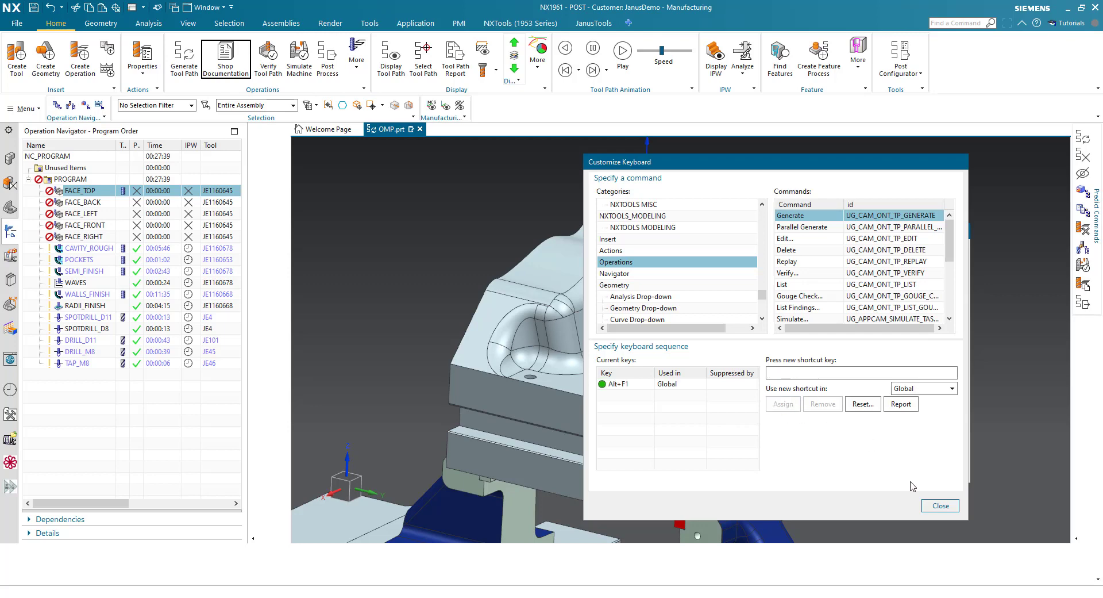
{"action": "left_click", "coordinate": [939, 506]}
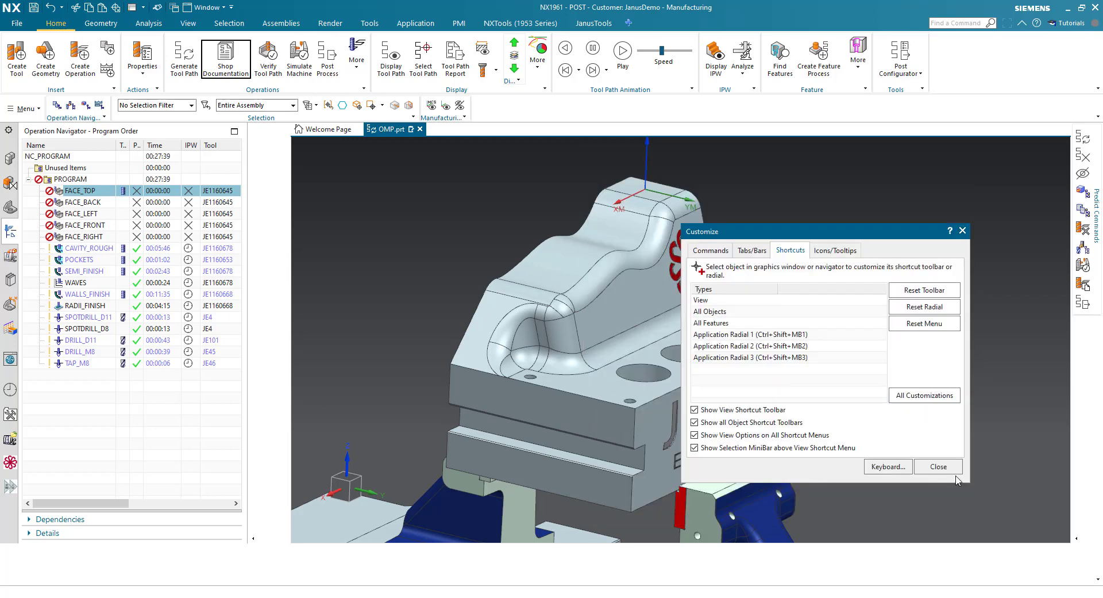
Close Customize and regenerate FACE_TOP, giving a 00:03:38 tool path.
{"action": "left_click", "coordinate": [937, 466]}
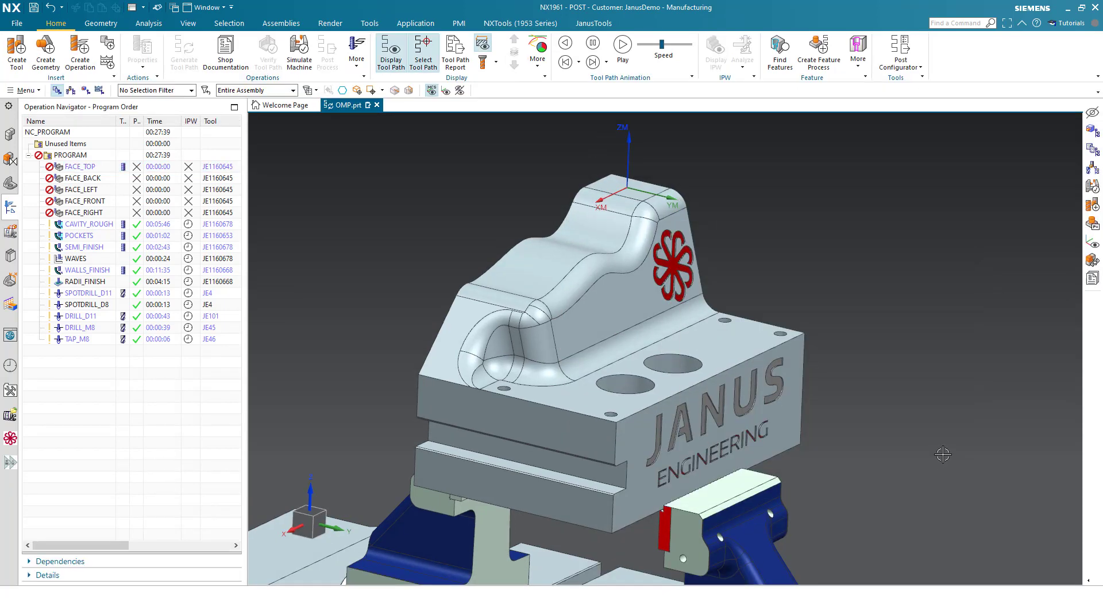
{"action": "left_click", "coordinate": [79, 166]}
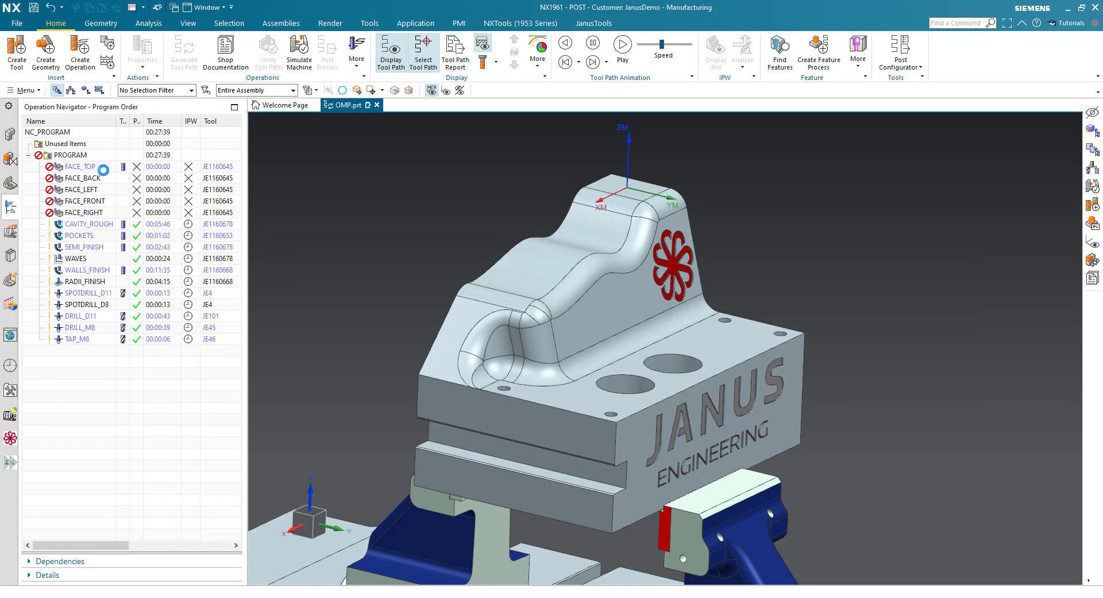
{"action": "left_click", "coordinate": [79, 166]}
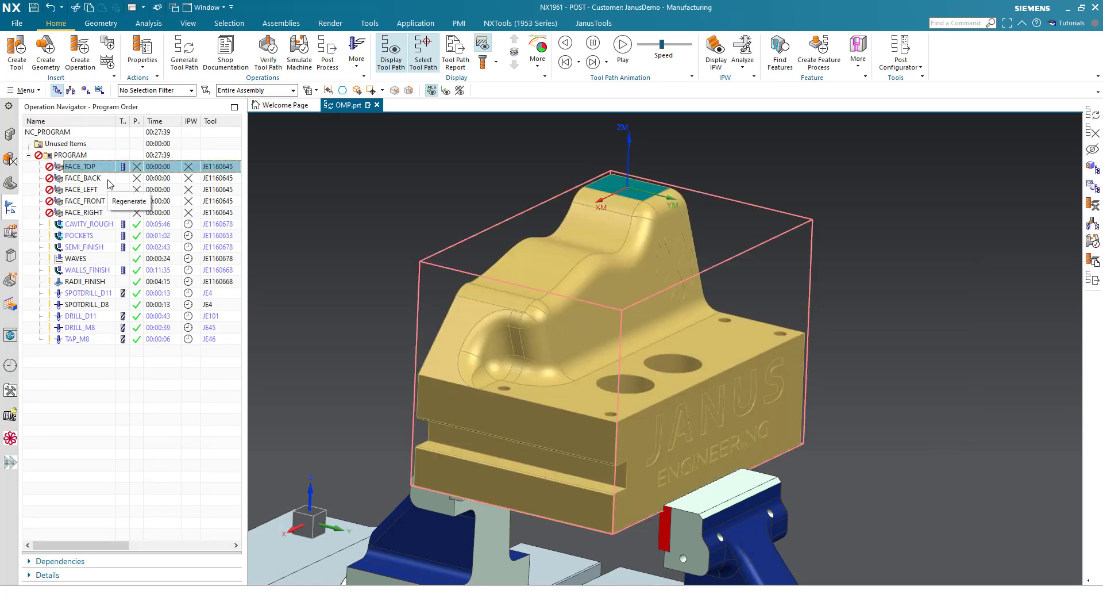
{"action": "mouse_move", "coordinate": [401, 309]}
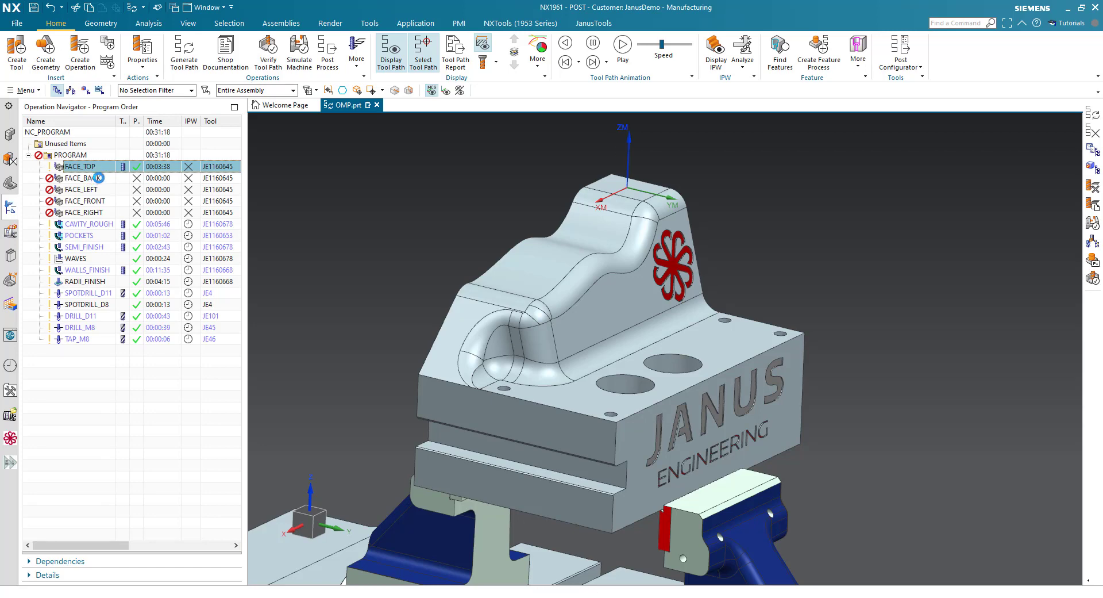
{"action": "double_click", "coordinate": [83, 178]}
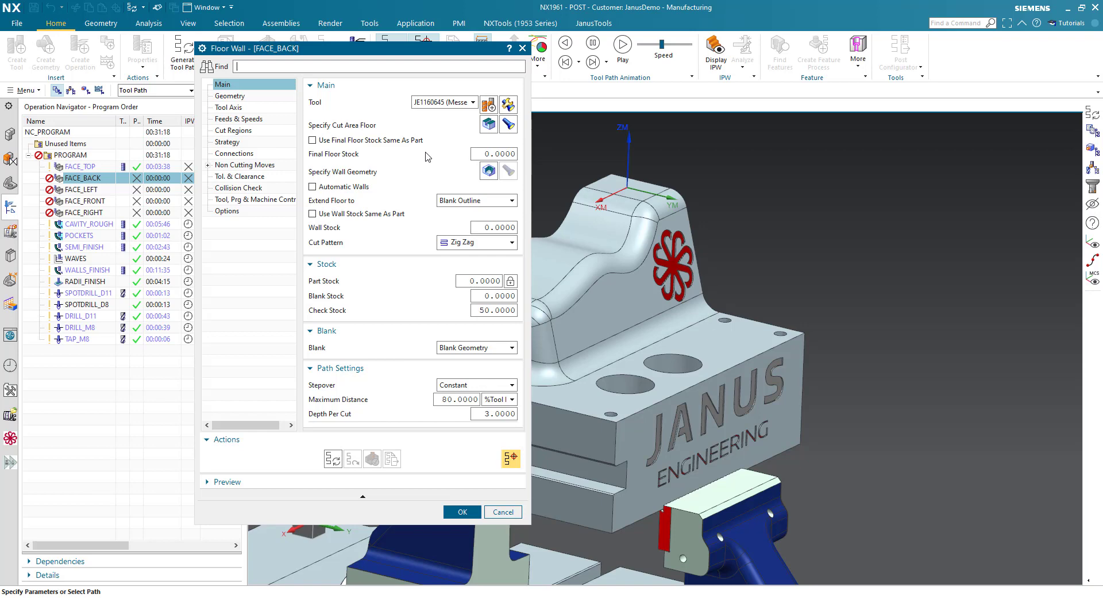
Generate the FACE_BACK tool path with Alt+F1 (00:00:57) and accept its settings.
{"action": "key", "text": "Alt+F1"}
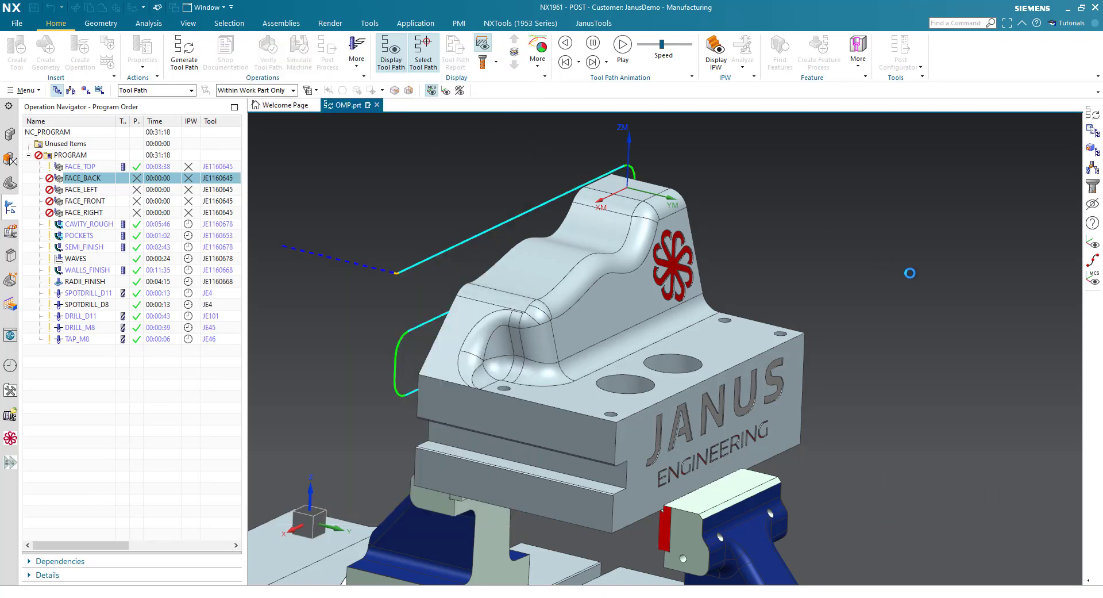
{"action": "double_click", "coordinate": [83, 178]}
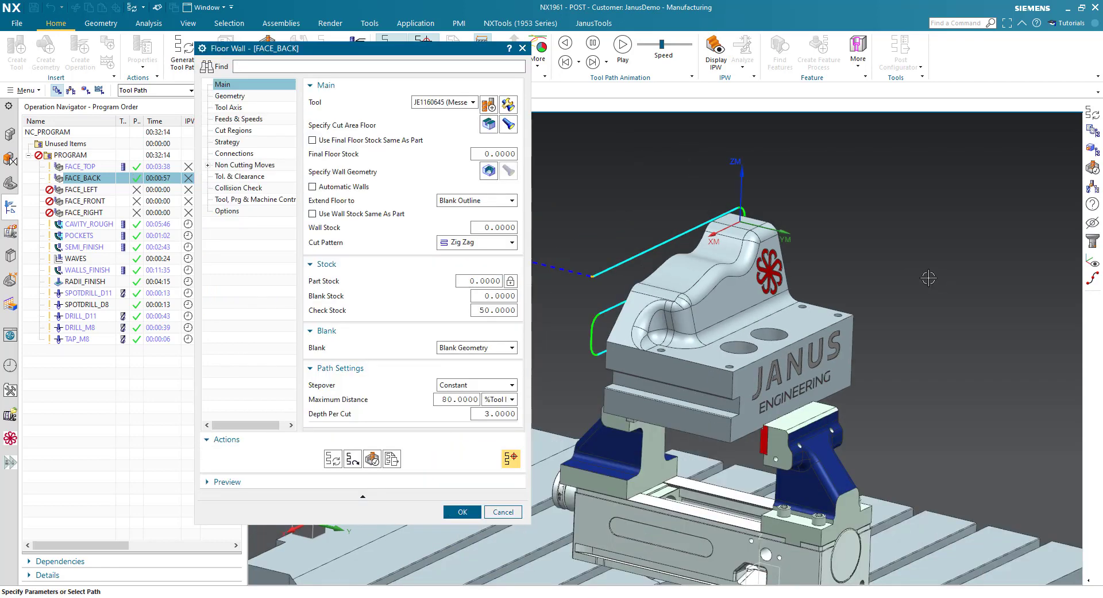
{"action": "left_click", "coordinate": [503, 511]}
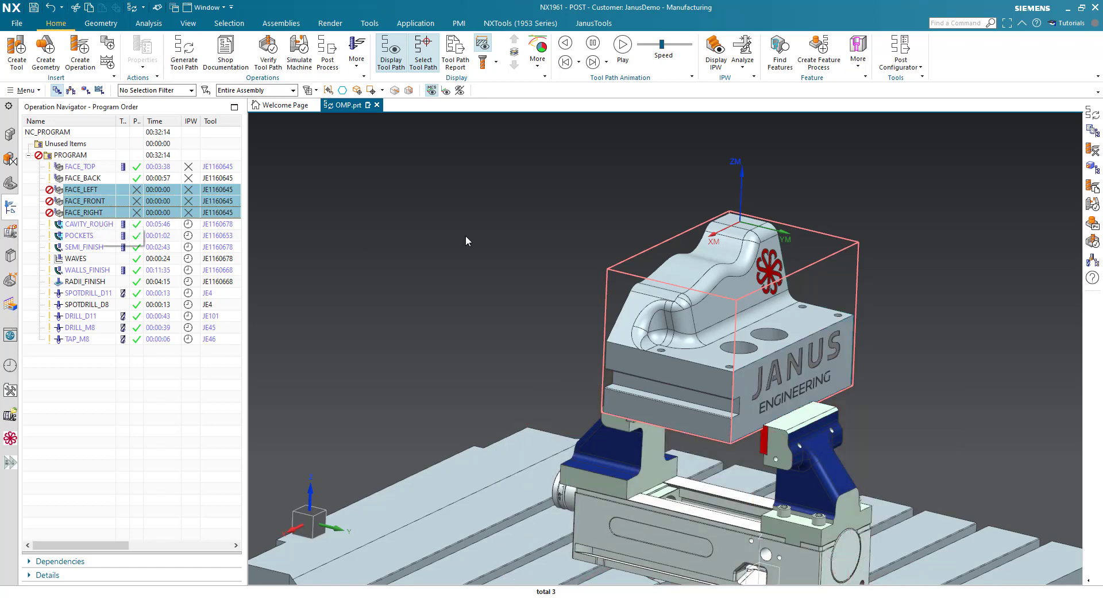
Generate and accept FACE_LEFT, FACE_FRONT, FACE_RIGHT paths (2:19, 1:53, 1:53) with Alt+F1.
{"action": "key", "text": "alt+f1"}
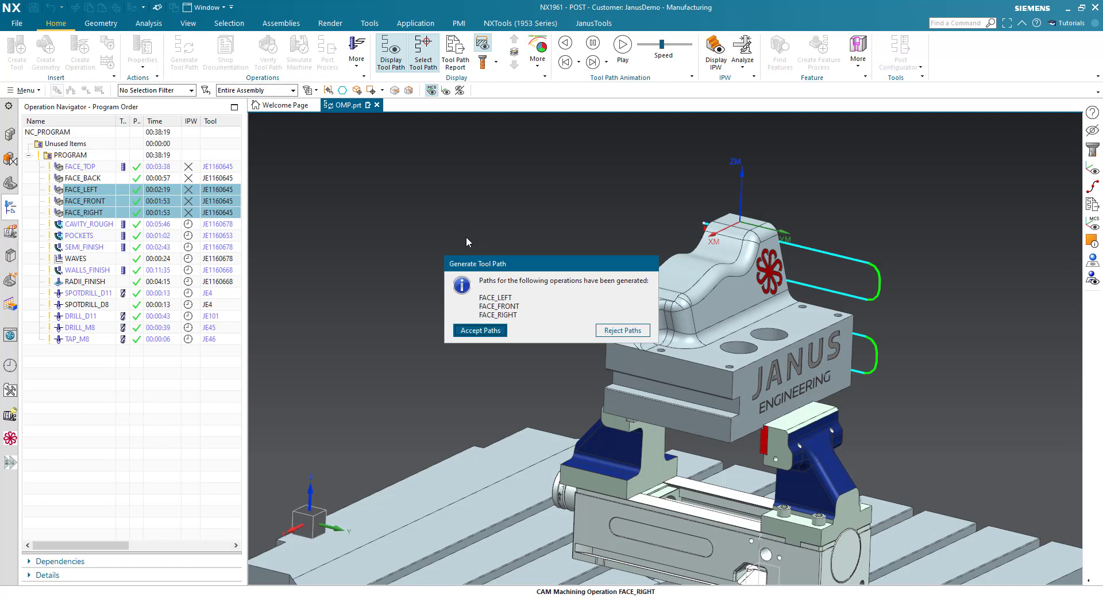
{"action": "mouse_move", "coordinate": [518, 277]}
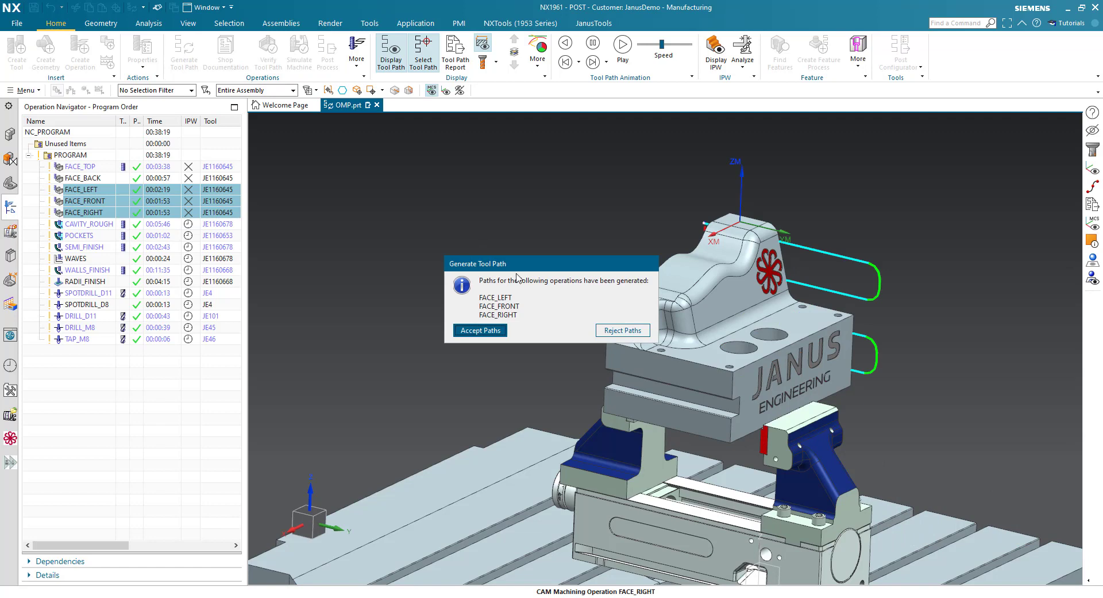
{"action": "left_click", "coordinate": [480, 330]}
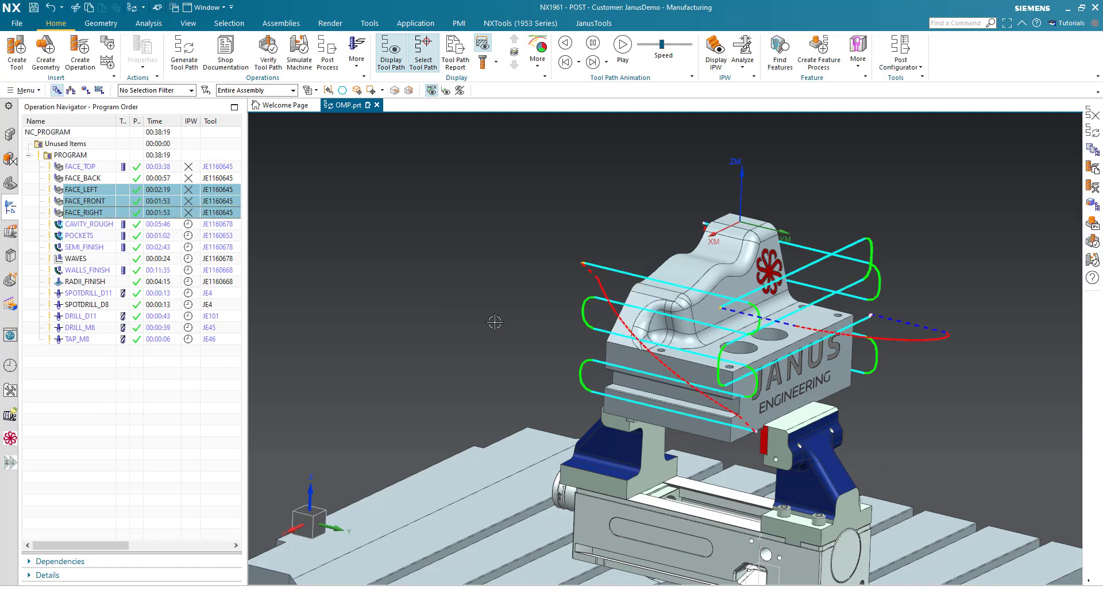